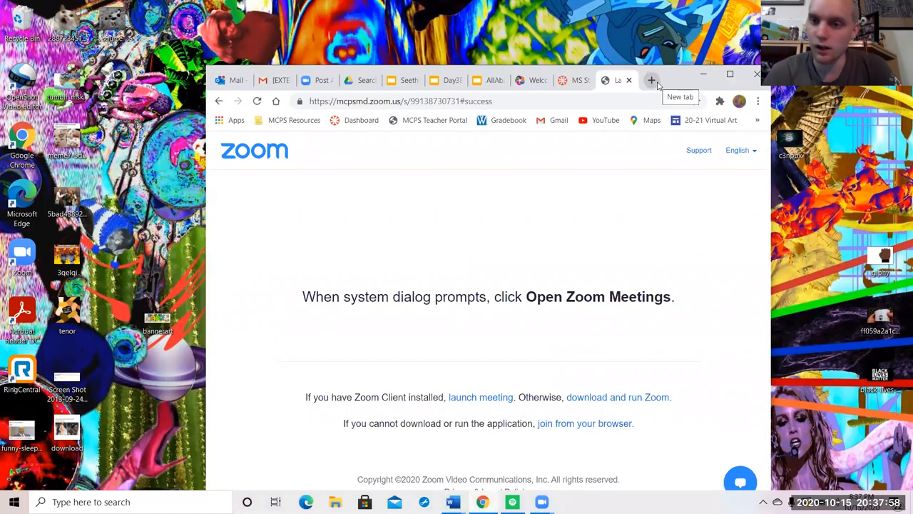
Search 'openshot video editor' in a new tab, open openshot.org and start the v2.5.1 download.
left_click(650, 80)
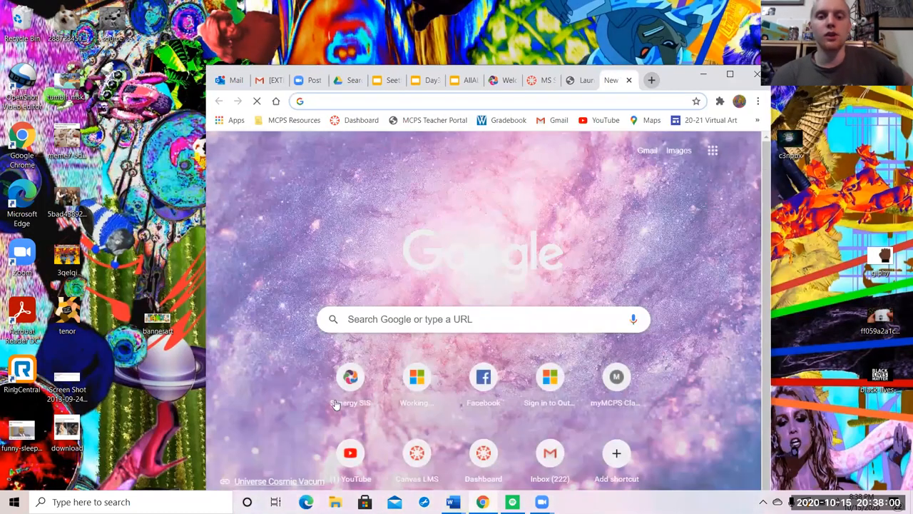
type("o")
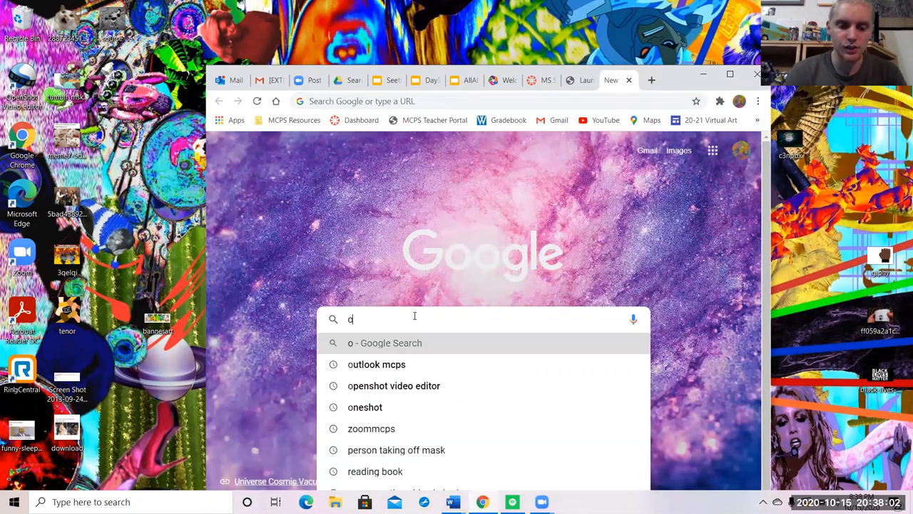
type("penshot")
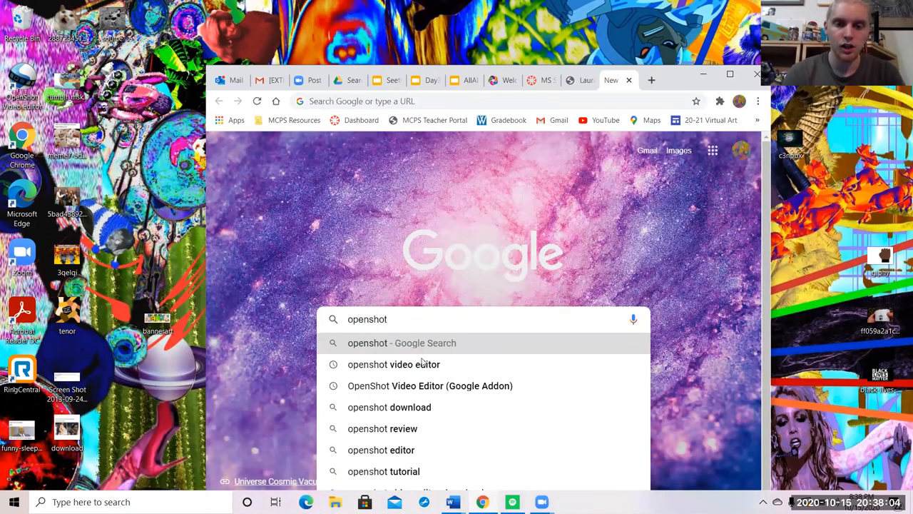
left_click(393, 364)
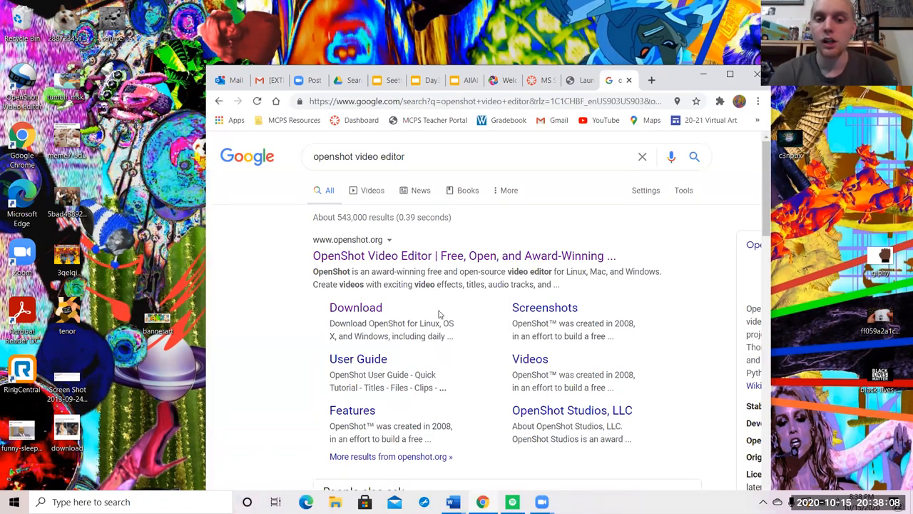
left_click(463, 255)
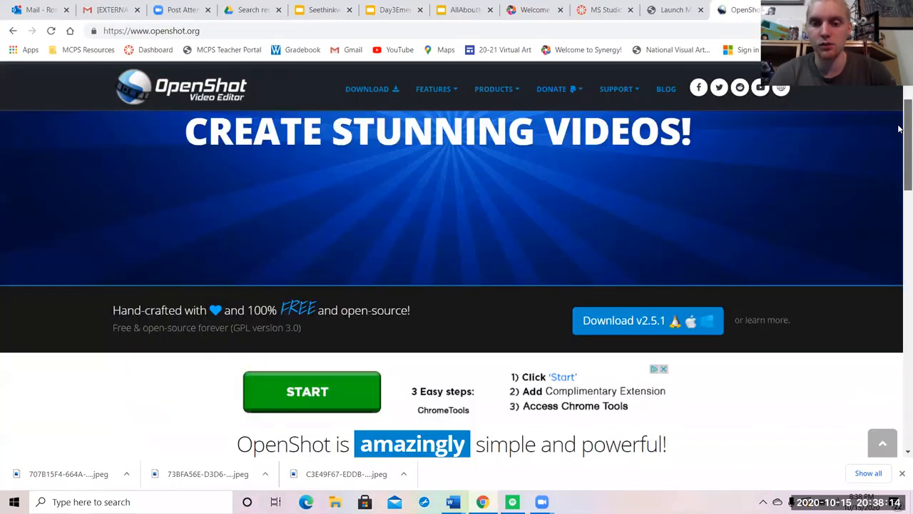
scroll("down", 3)
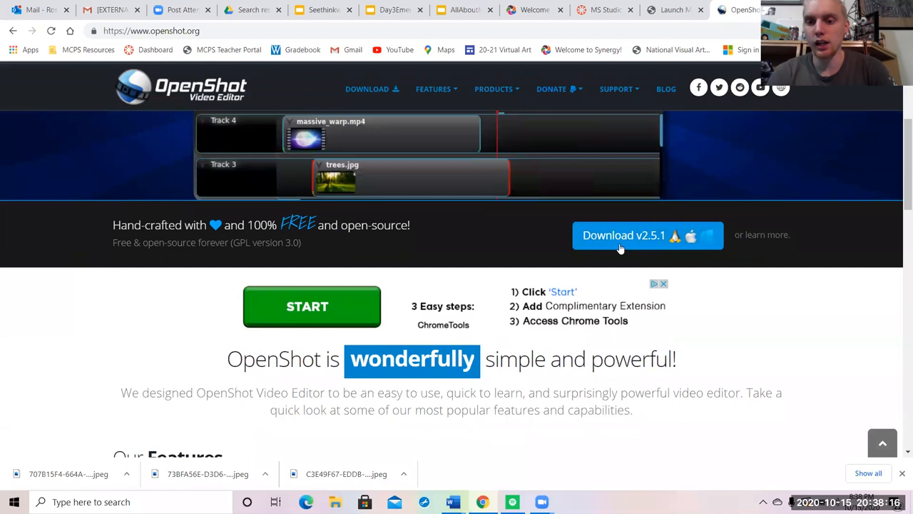
left_click(647, 235)
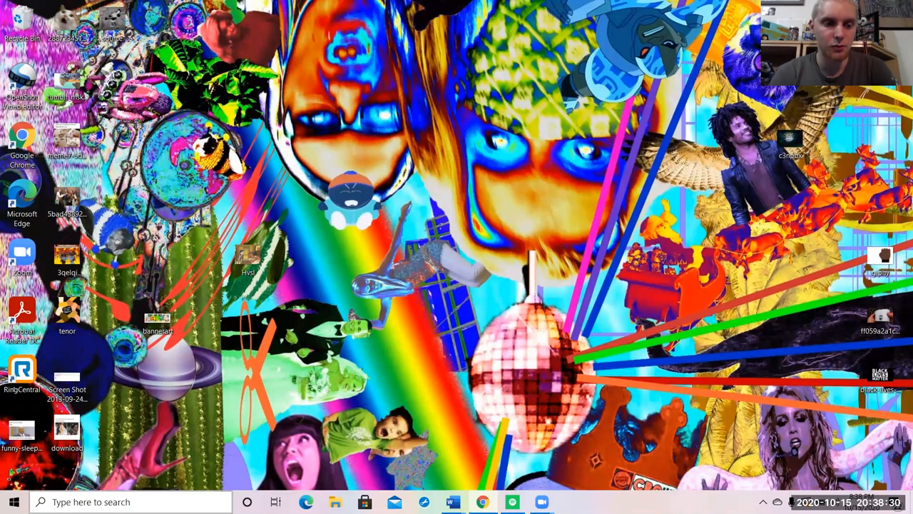
Search 'openshot' in the Start menu and launch OpenShot Video Editor.
type("ip")
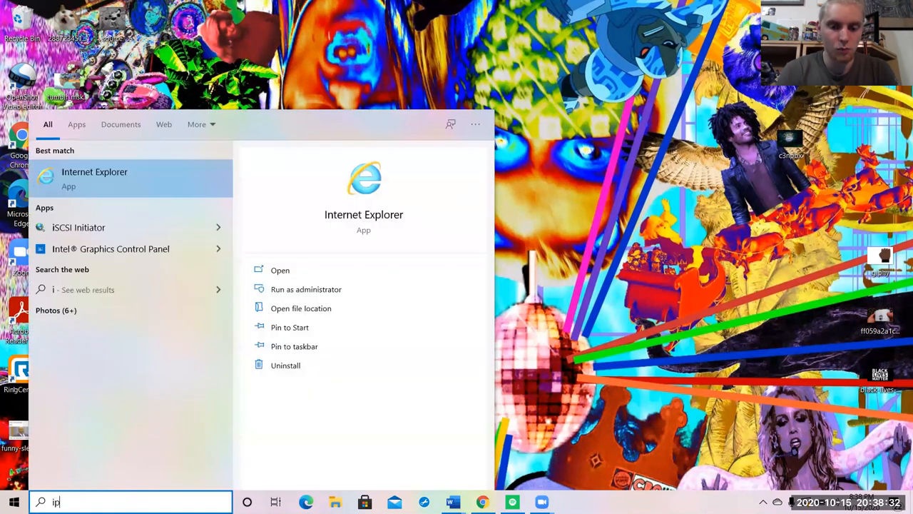
type("openshiot")
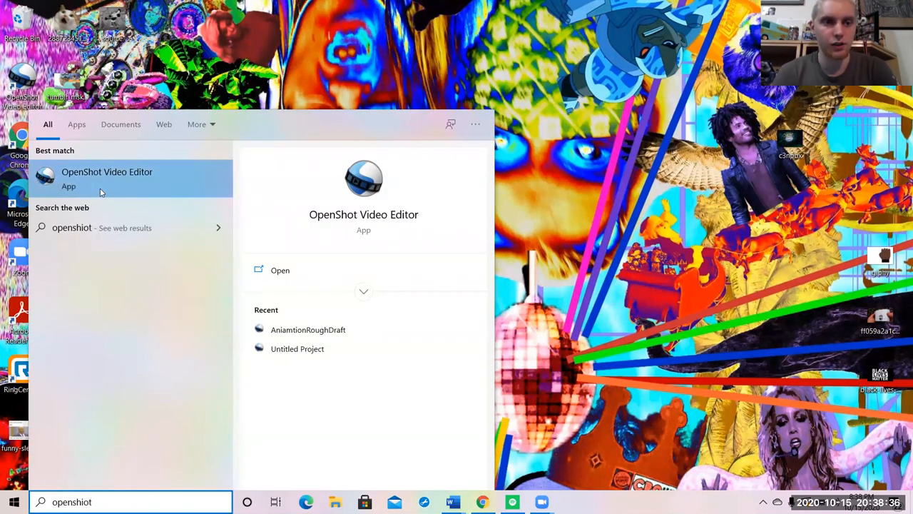
left_click(106, 177)
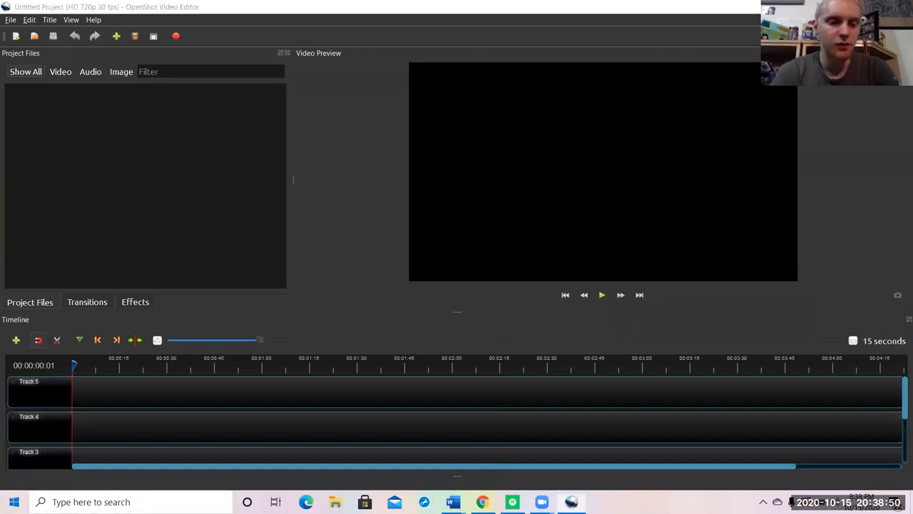
Open Documents from the Start menu and browse the Downloads folder's drawing images.
left_click(13, 501)
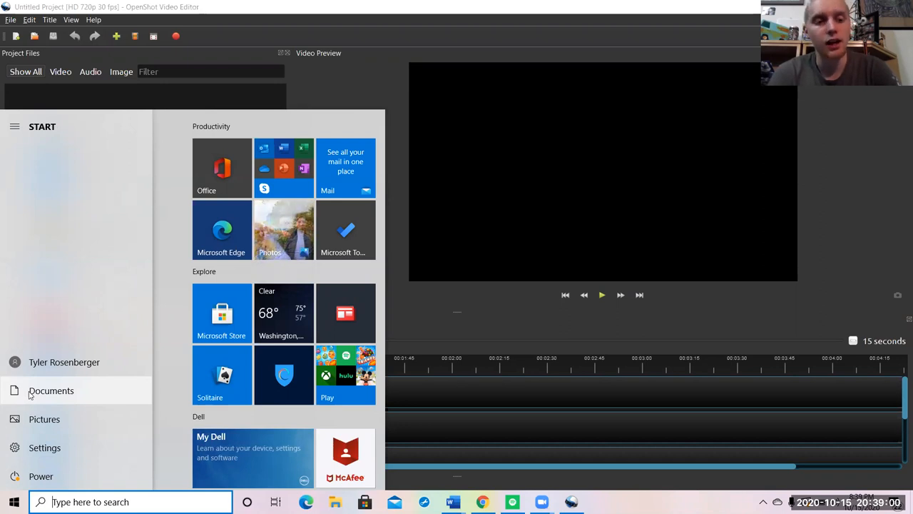
left_click(50, 390)
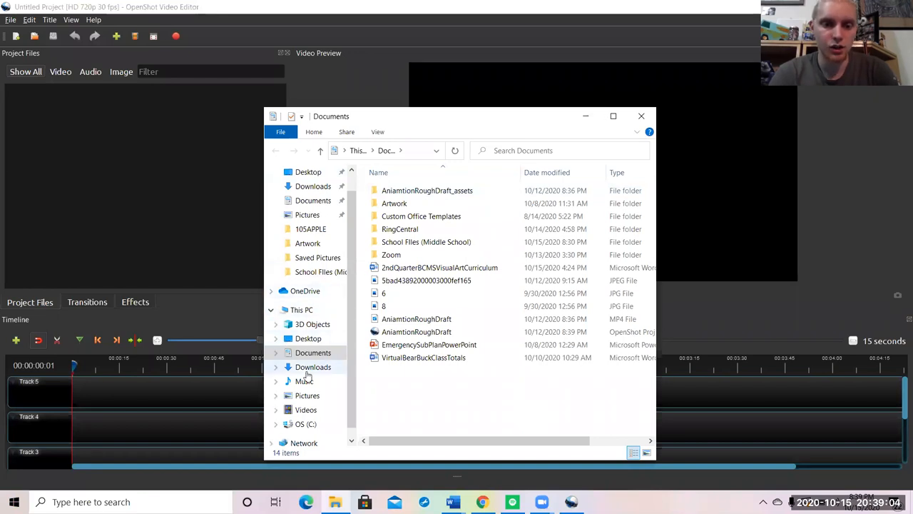
left_click(313, 367)
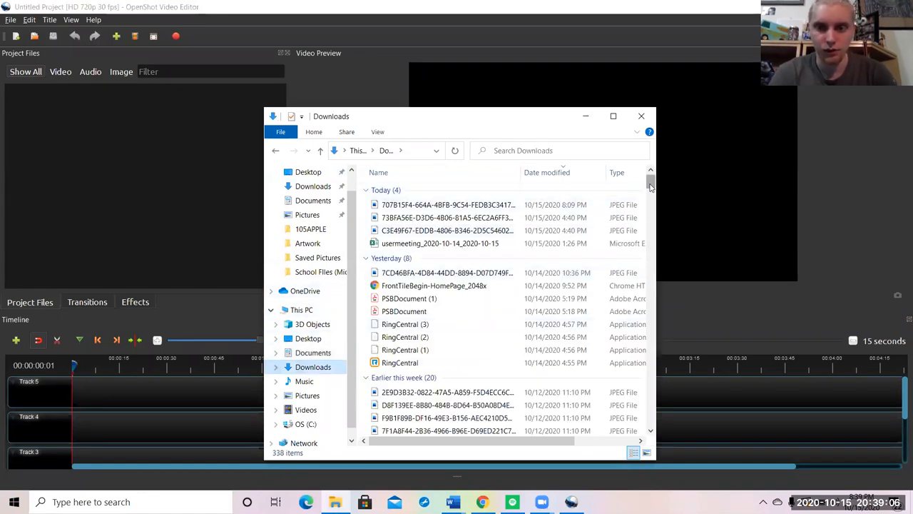
scroll("down", 3)
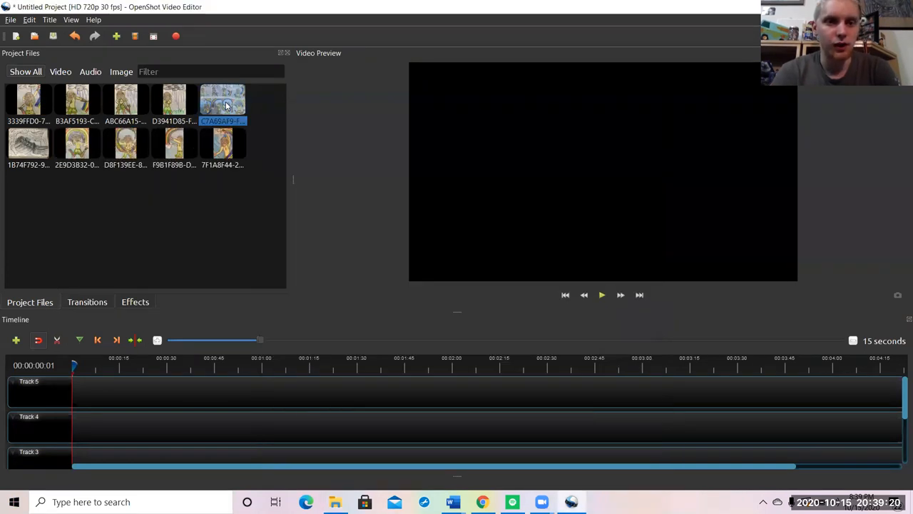
mouse_move(41, 155)
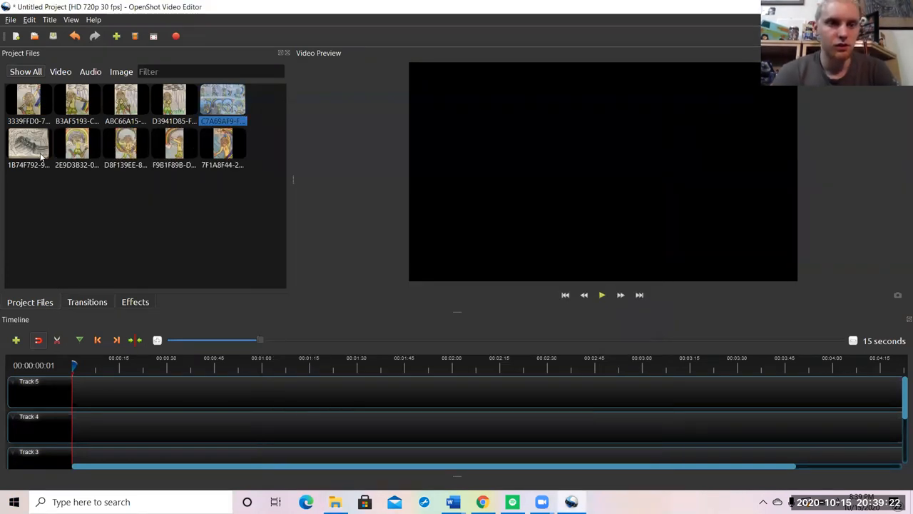
left_click(28, 146)
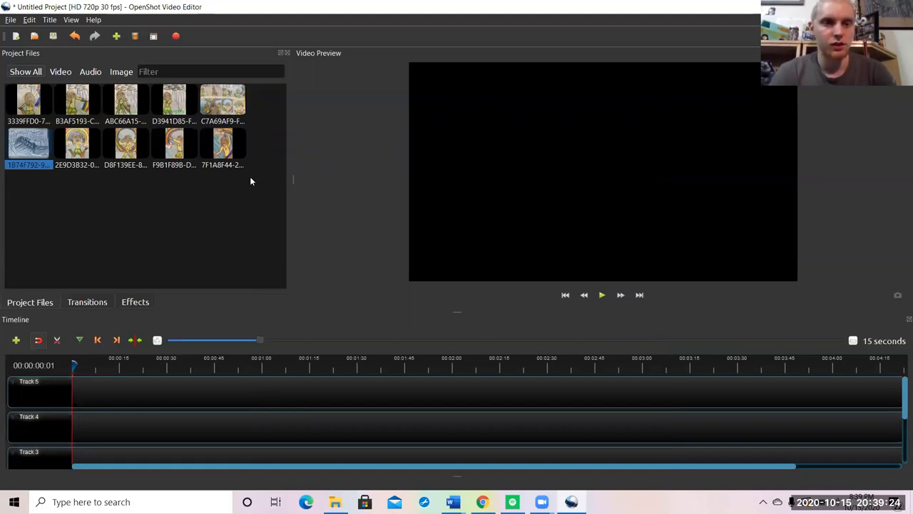
left_click(77, 142)
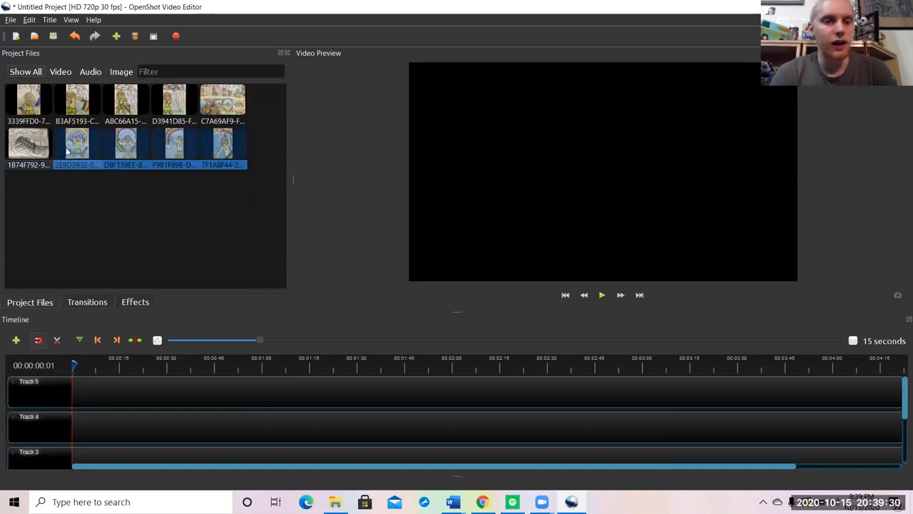
left_click_drag(77, 145, 155, 406)
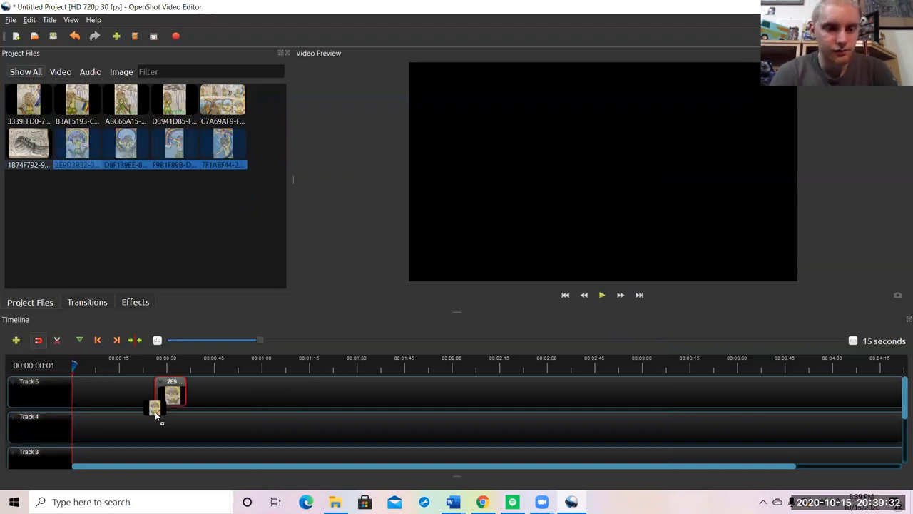
left_click_drag(164, 396, 177, 428)
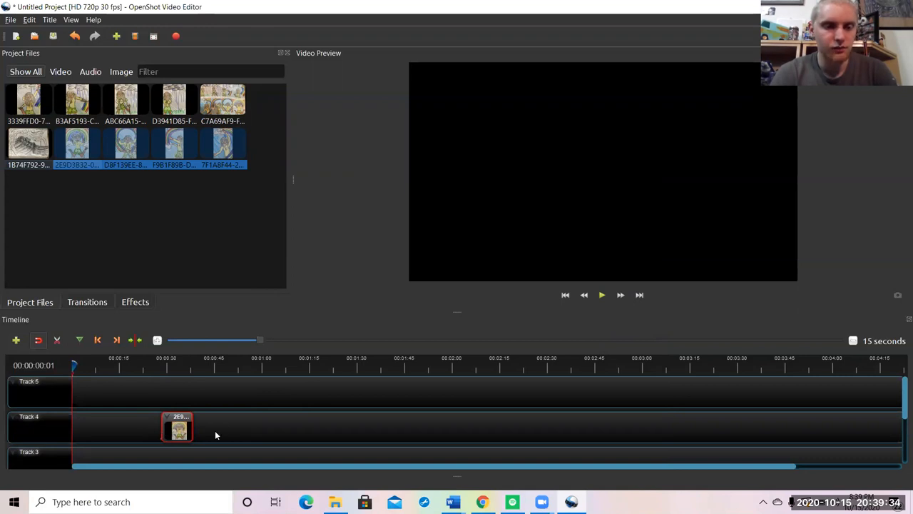
left_click_drag(177, 426, 245, 427)
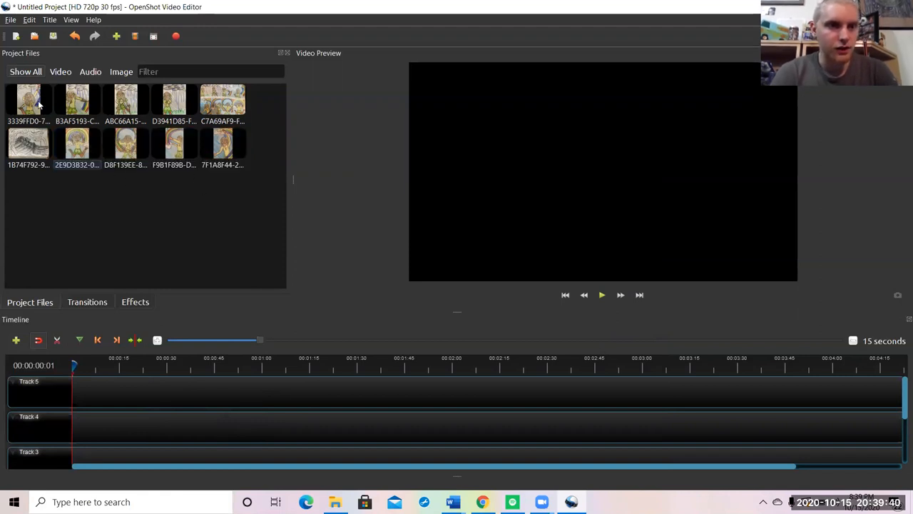
mouse_move(175, 107)
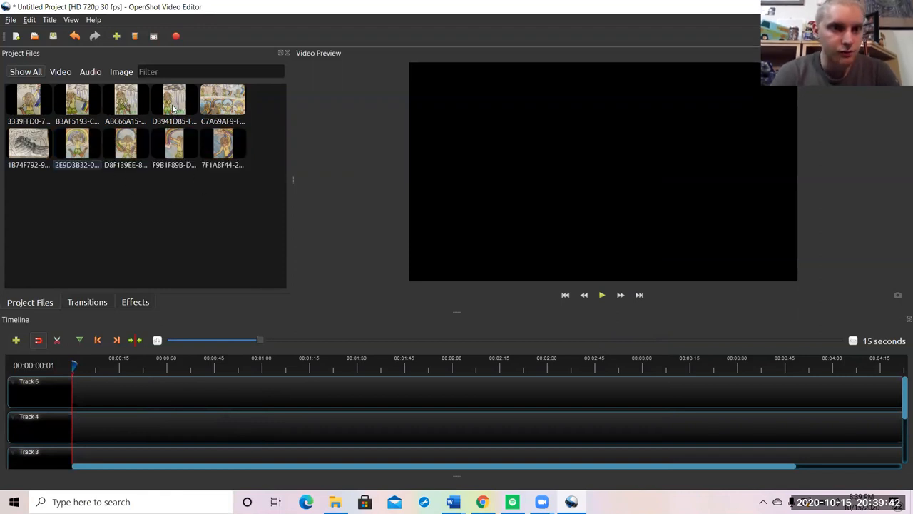
Place eight drawings back-to-back on Track 4, starting at the track's beginning, then play them.
left_click(174, 100)
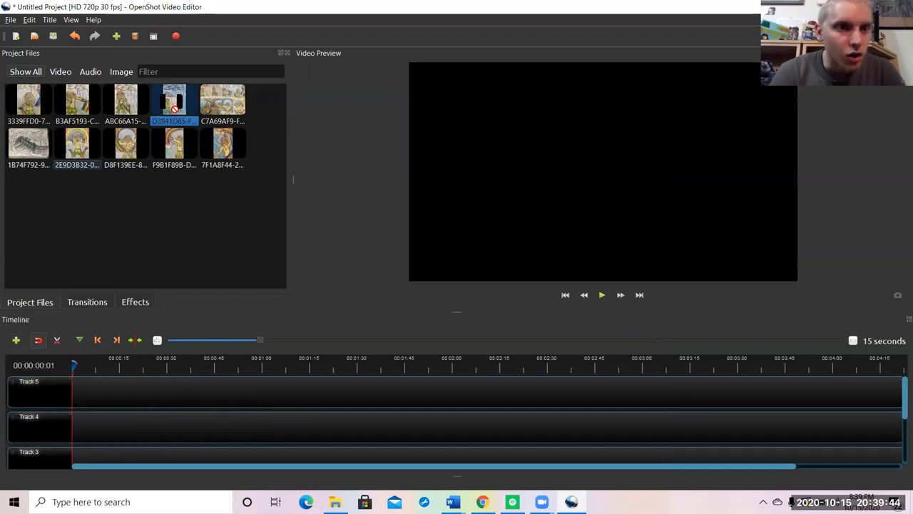
left_click_drag(174, 102, 88, 426)
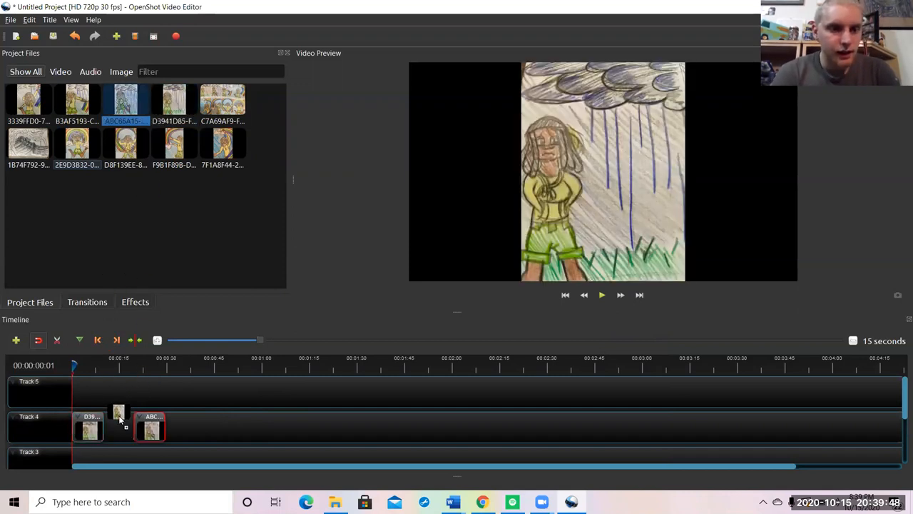
left_click_drag(150, 427, 120, 426)
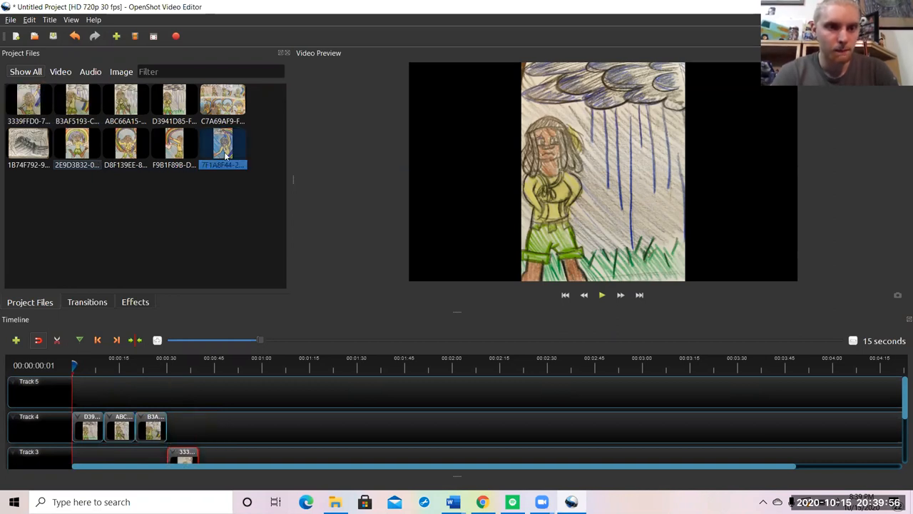
left_click_drag(223, 146, 223, 428)
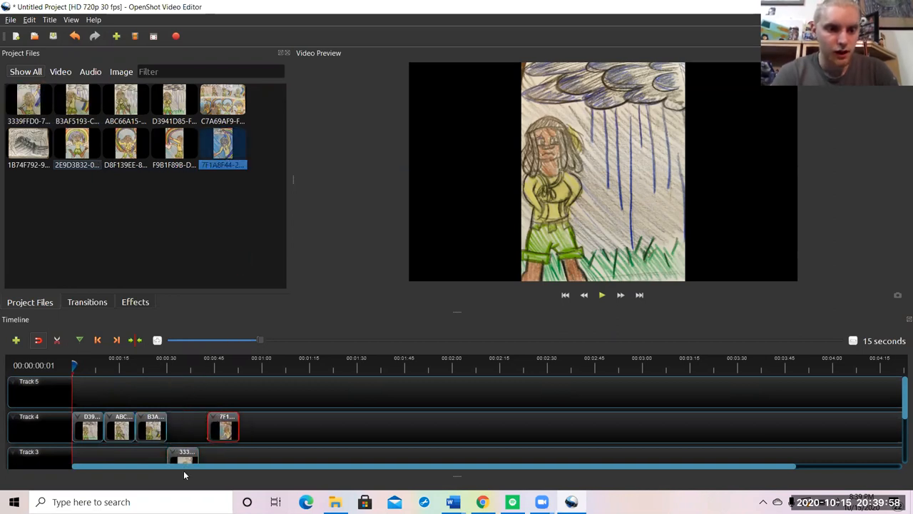
left_click_drag(184, 460, 184, 428)
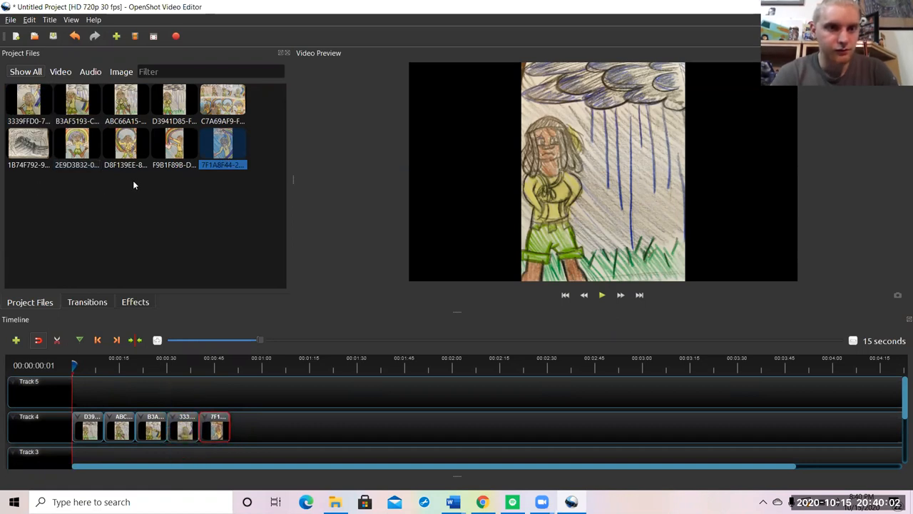
left_click_drag(174, 145, 253, 428)
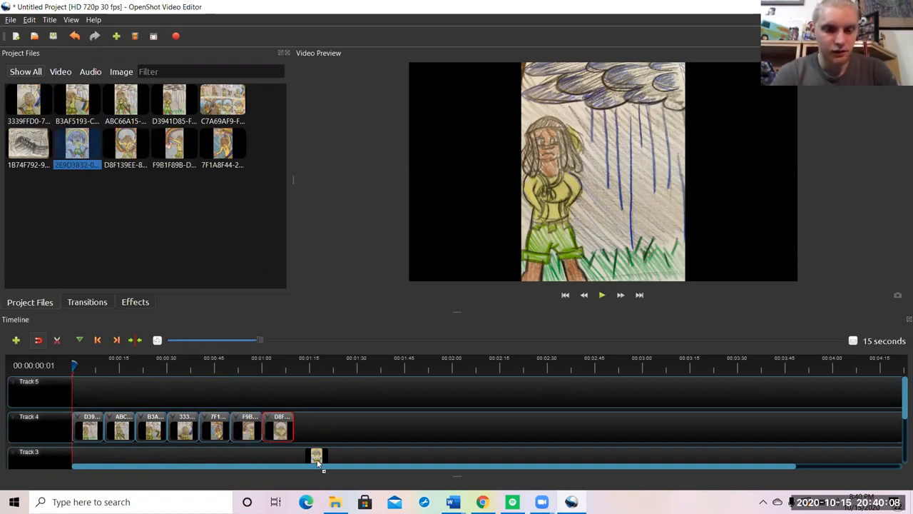
left_click_drag(316, 457, 312, 428)
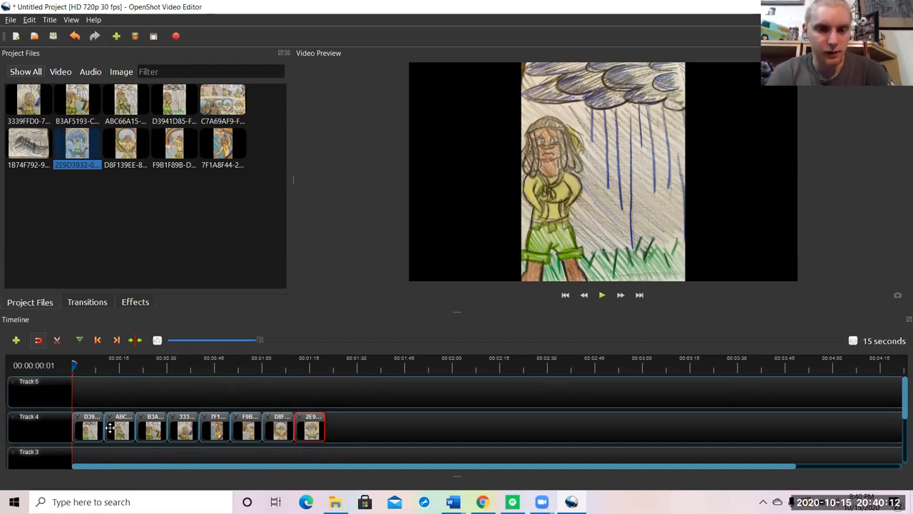
left_click(601, 294)
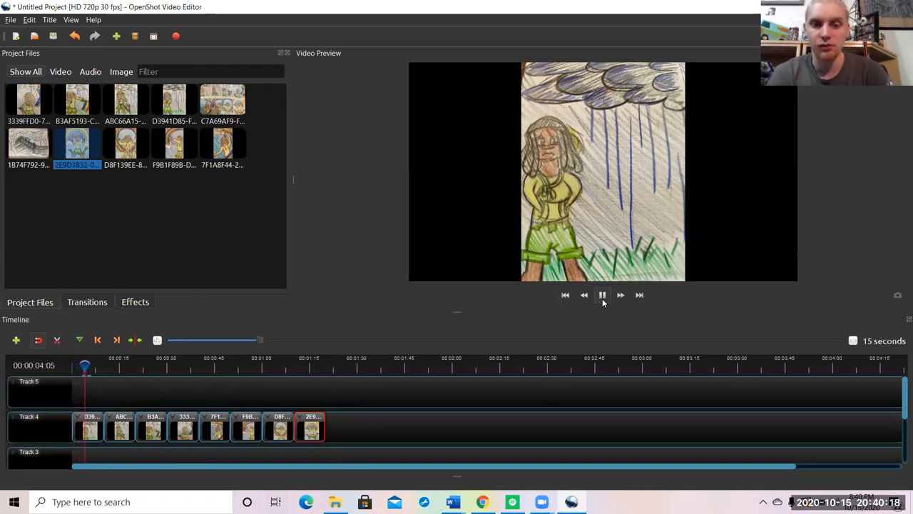
left_click(602, 295)
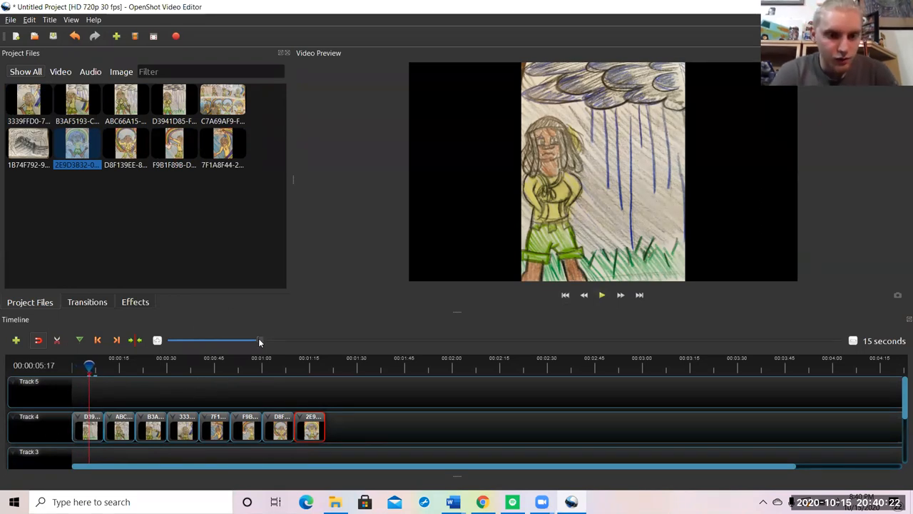
left_click_drag(260, 341, 178, 340)
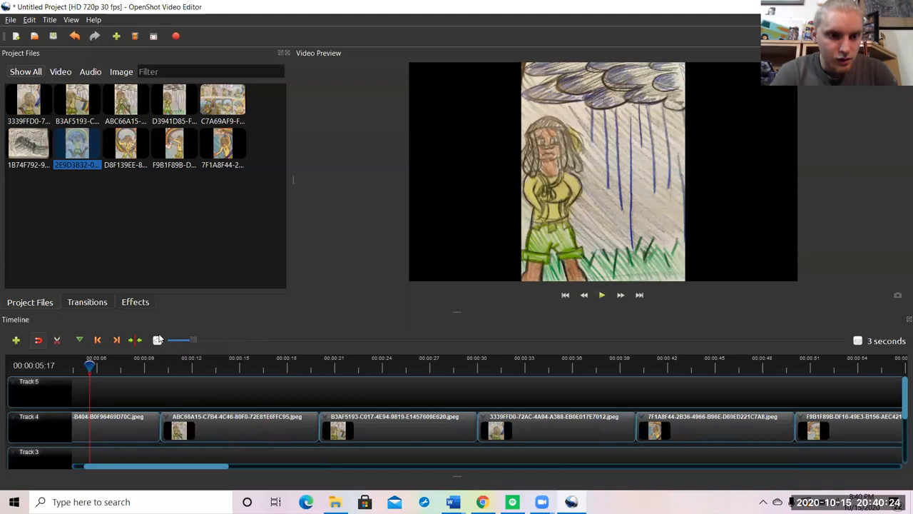
left_click_drag(192, 339, 303, 340)
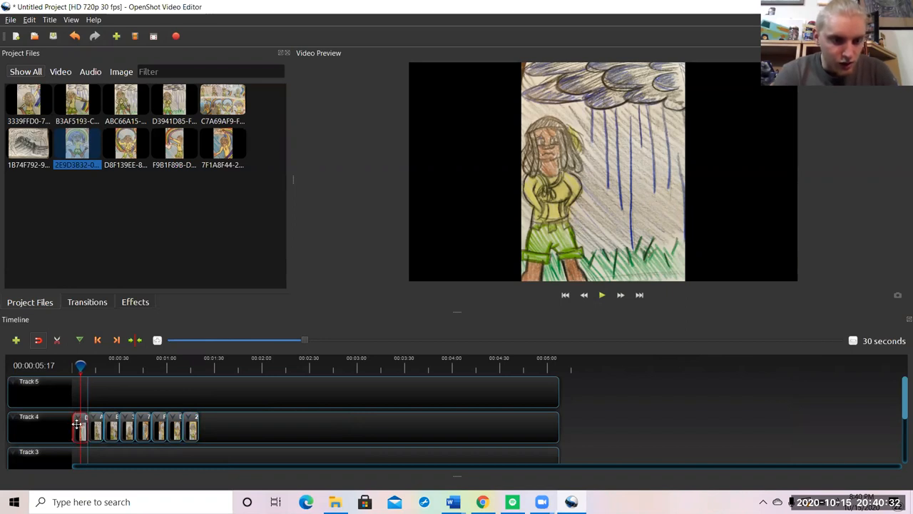
right_click(80, 426)
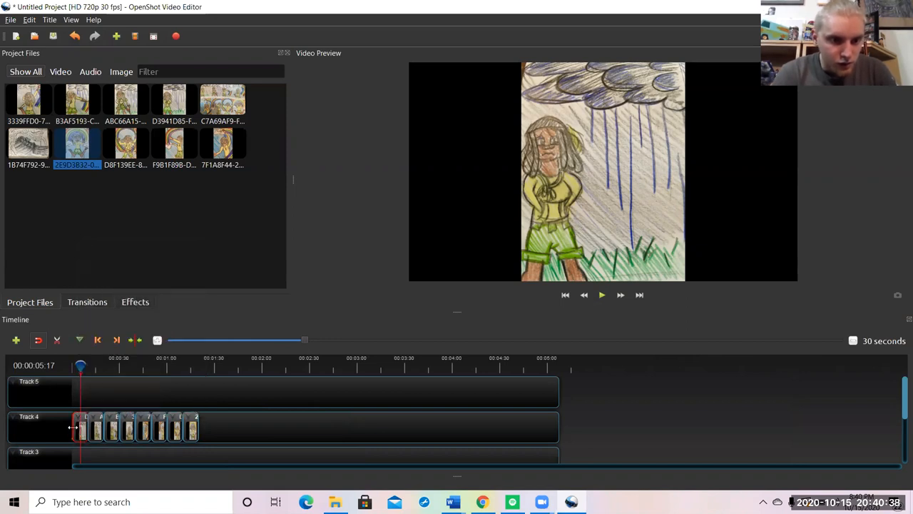
Open the options menu for the first drawing clip on Track 4.
right_click(82, 427)
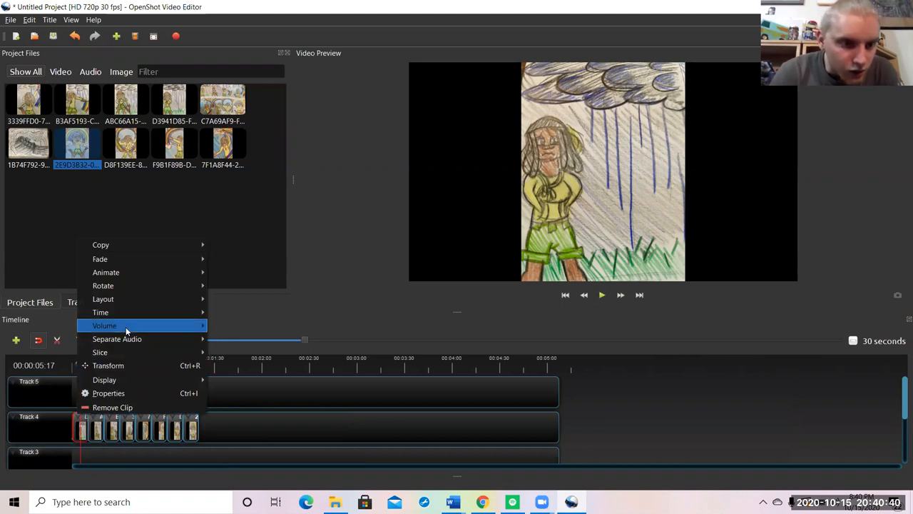
mouse_move(106, 272)
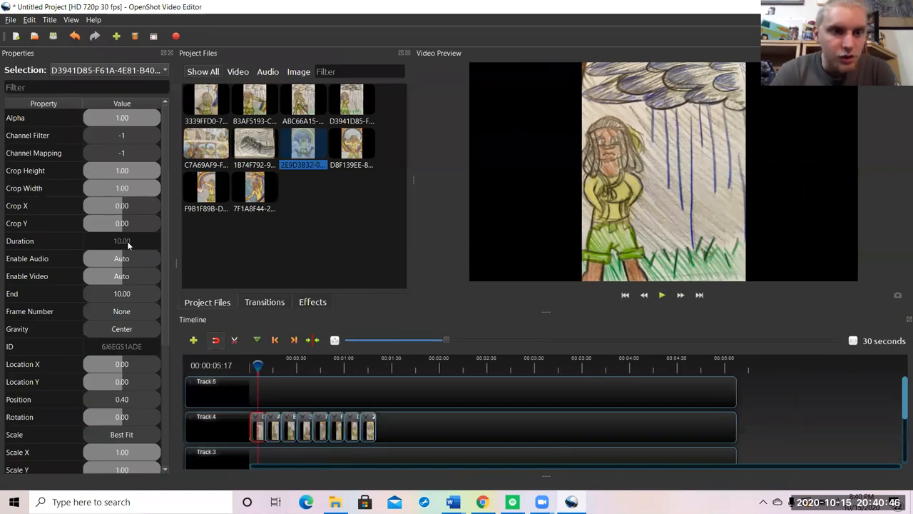
mouse_move(283, 386)
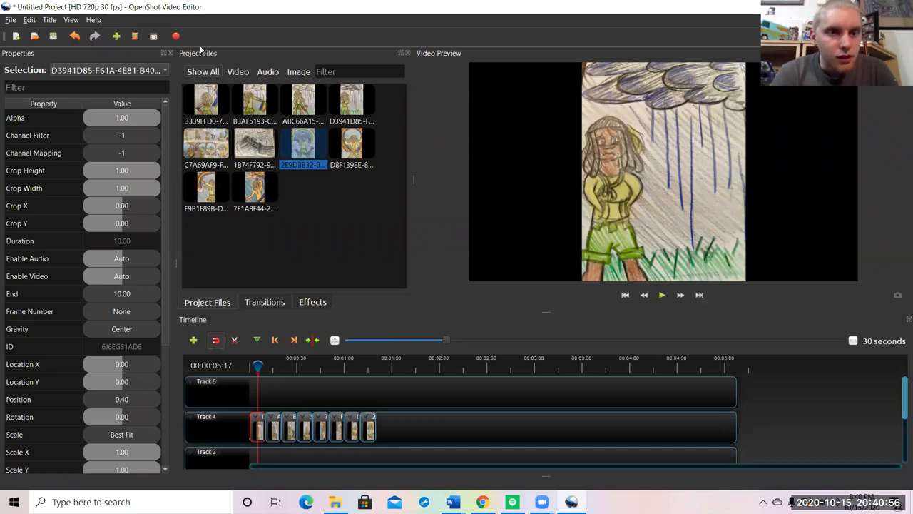
mouse_move(173, 59)
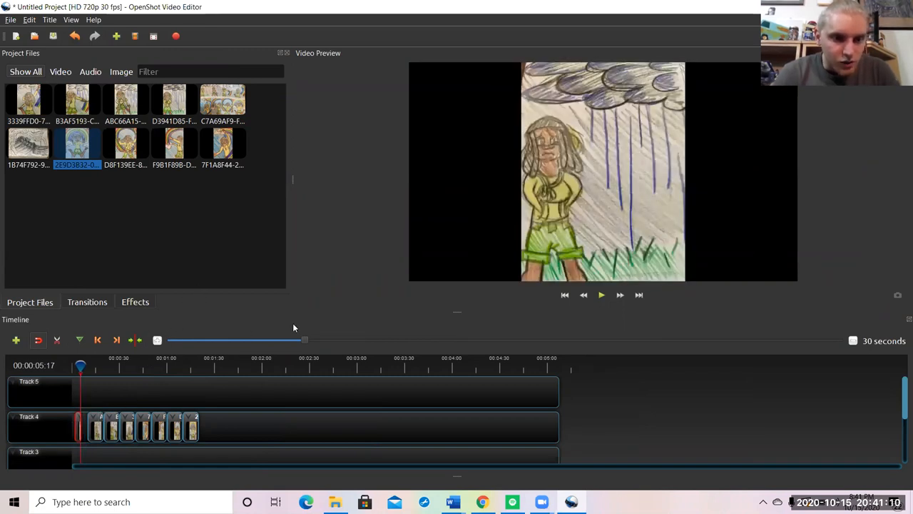
Zoom the timeline in, then shorten the drawing clips and pack them end to end on Track 4.
left_click_drag(305, 340, 282, 340)
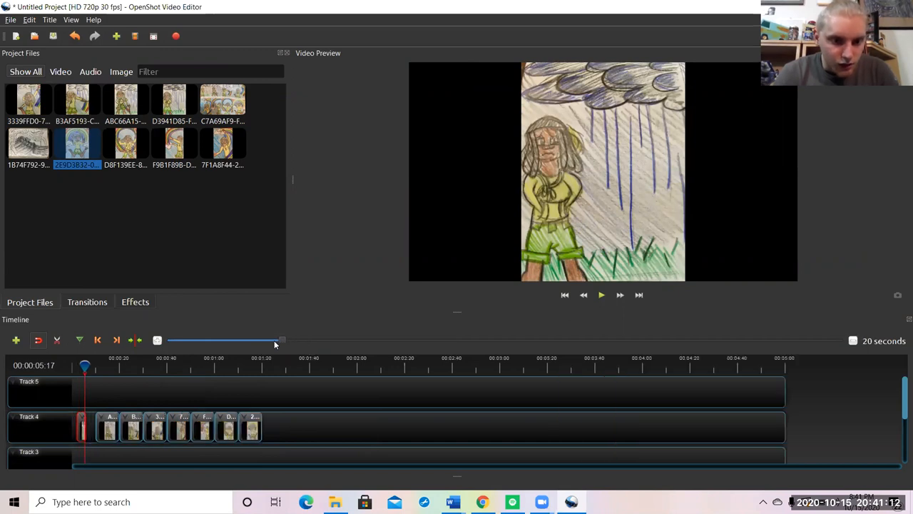
left_click_drag(273, 340, 215, 340)
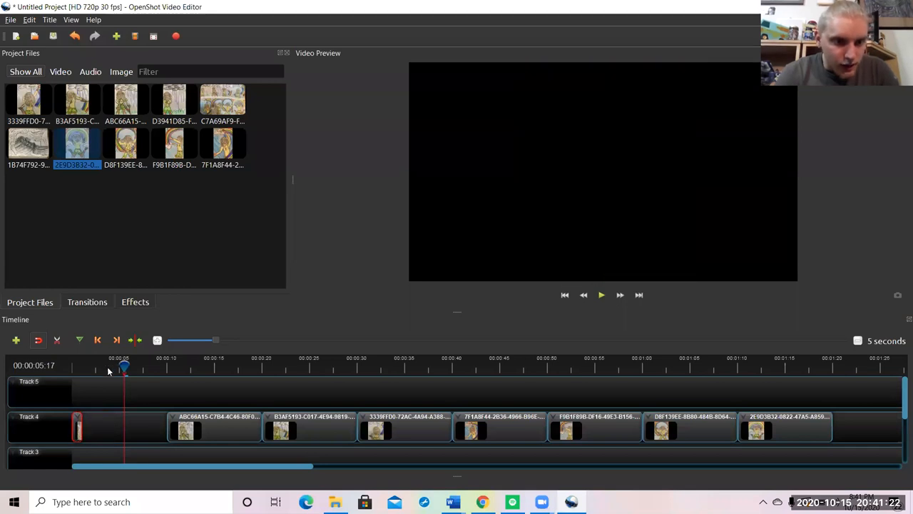
left_click(601, 295)
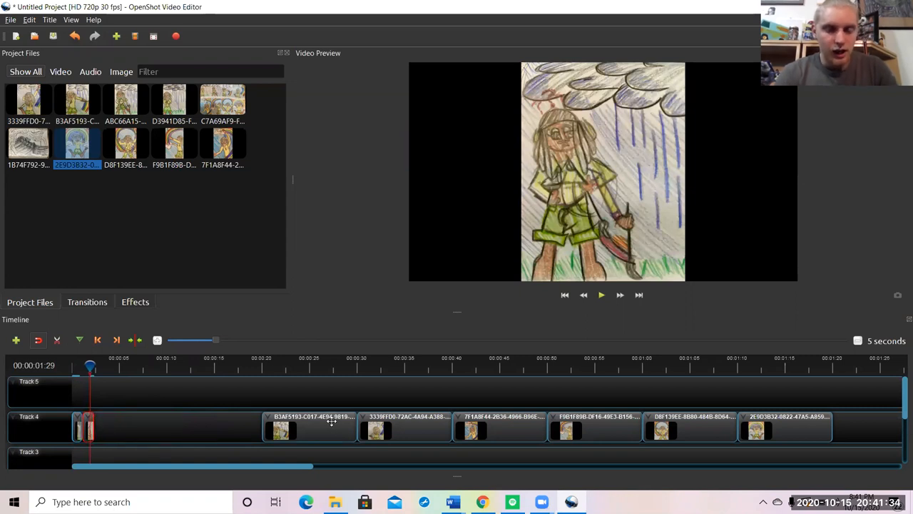
left_click_drag(309, 426, 162, 426)
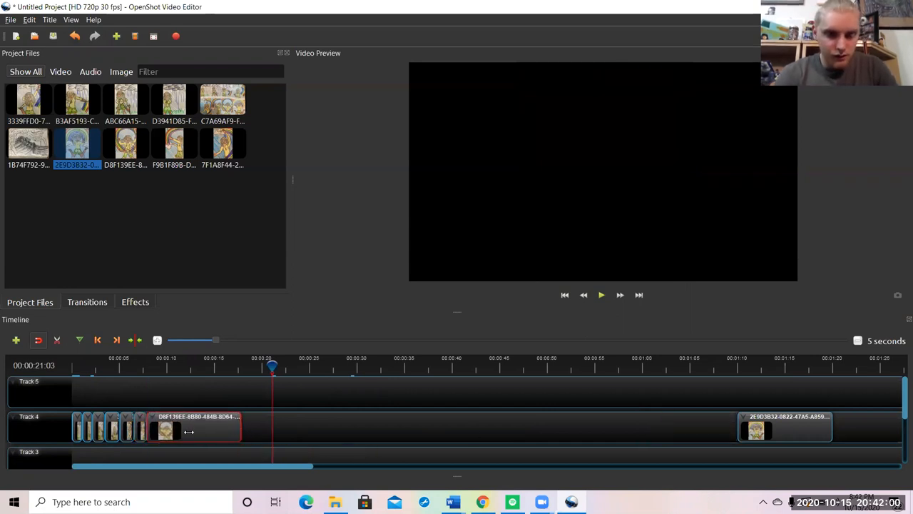
left_click_drag(785, 428, 389, 457)
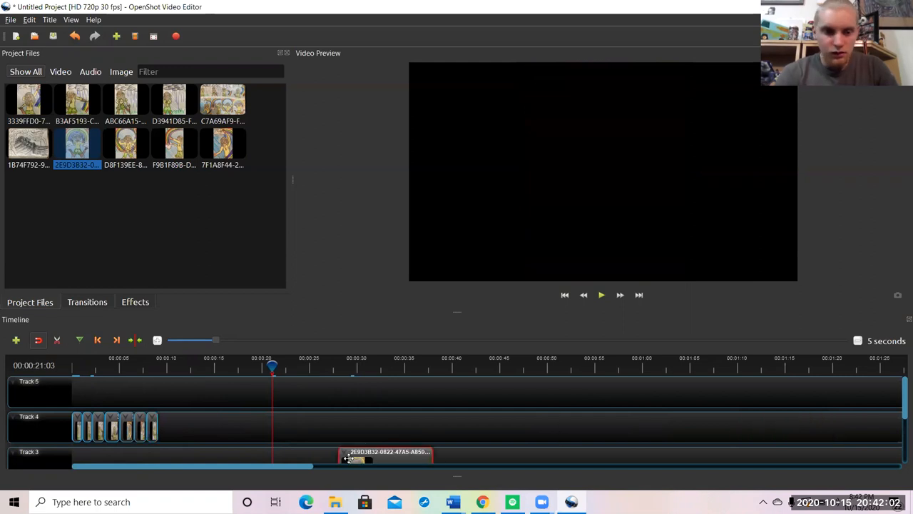
left_click_drag(385, 456, 207, 428)
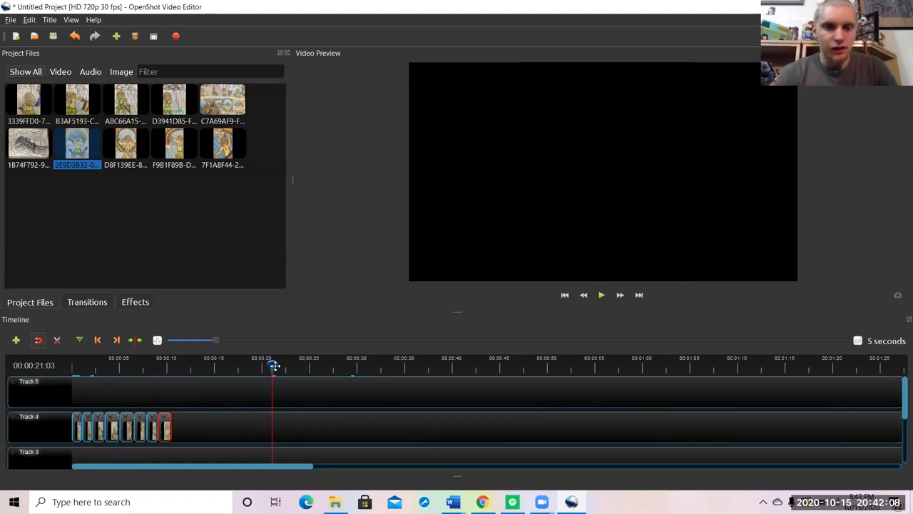
mouse_move(237, 358)
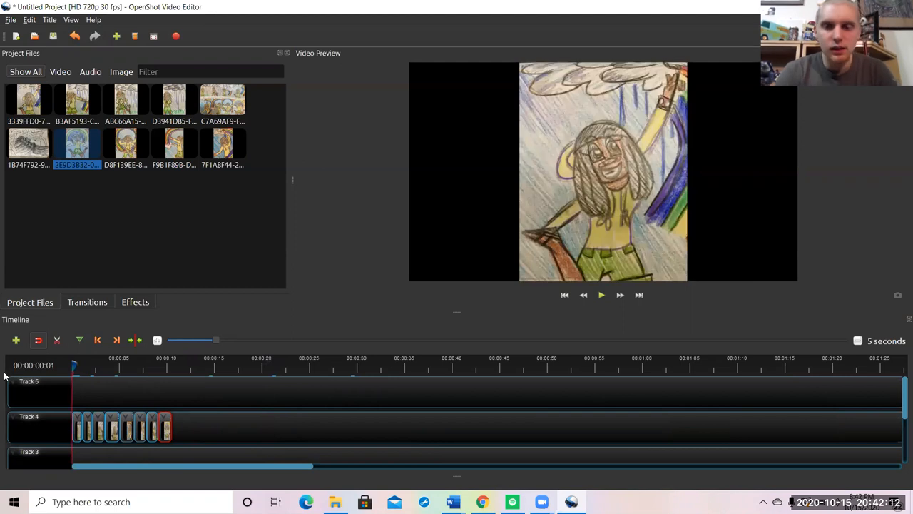
Use the preview and zoom the timeline in, then far out to view the whole sequence.
left_click(602, 295)
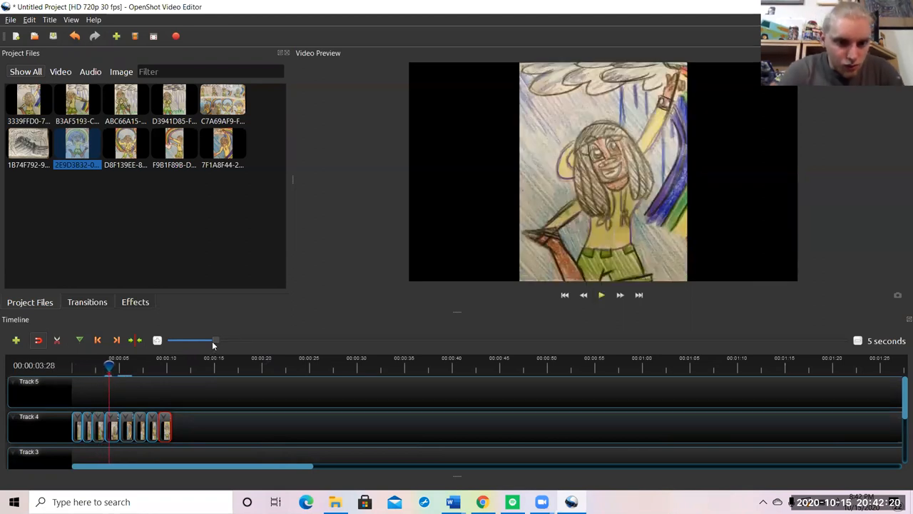
left_click_drag(216, 341, 187, 340)
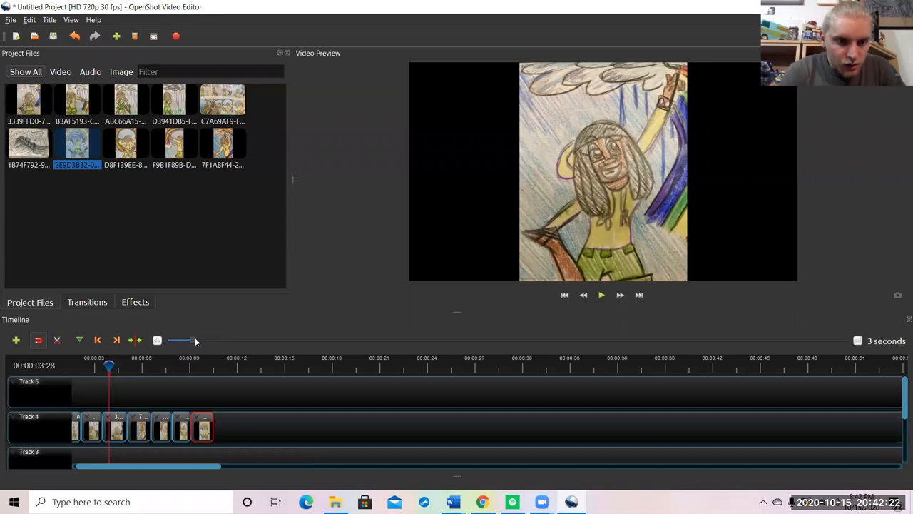
left_click_drag(196, 340, 371, 340)
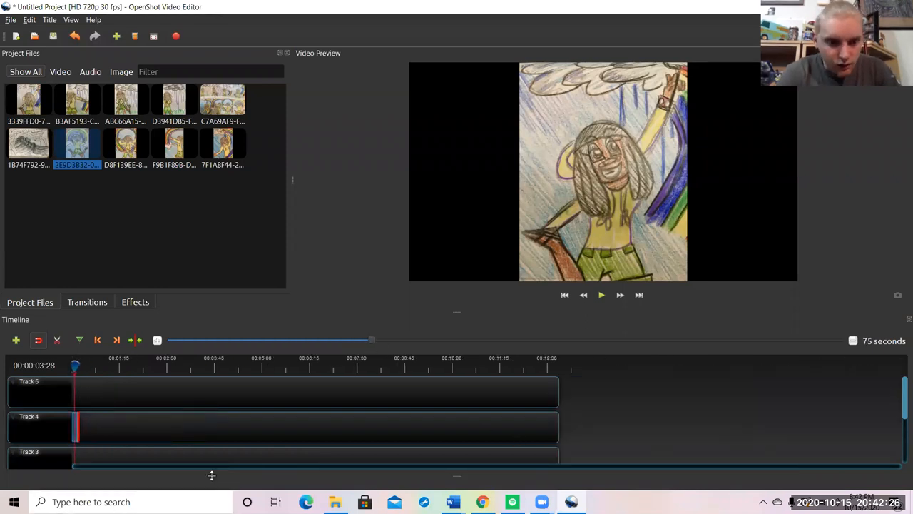
mouse_move(420, 325)
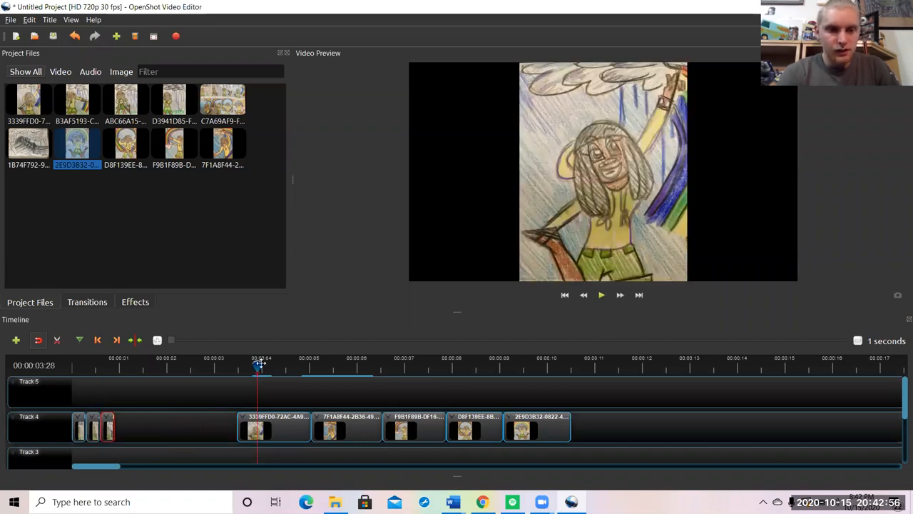
Trim the remaining drawing clips to about 0.3 s and pack them against the earlier clips.
left_click(602, 295)
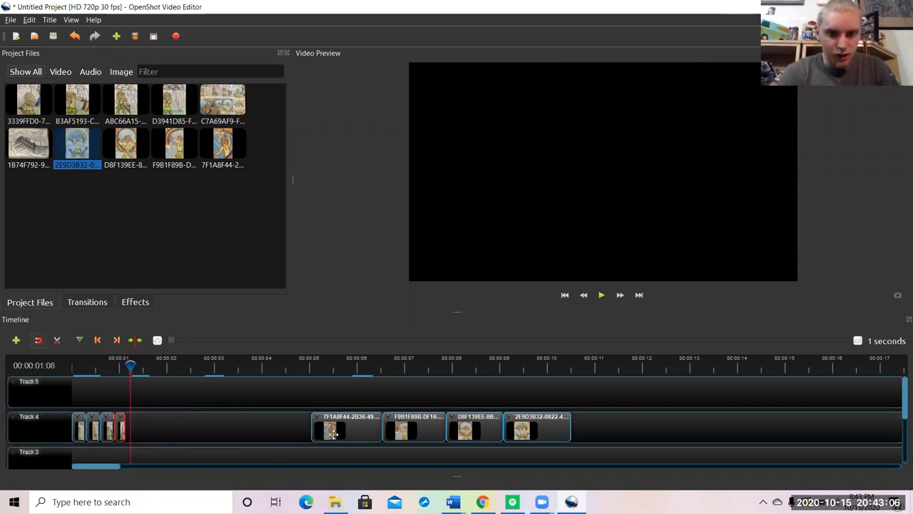
left_click_drag(332, 428, 164, 428)
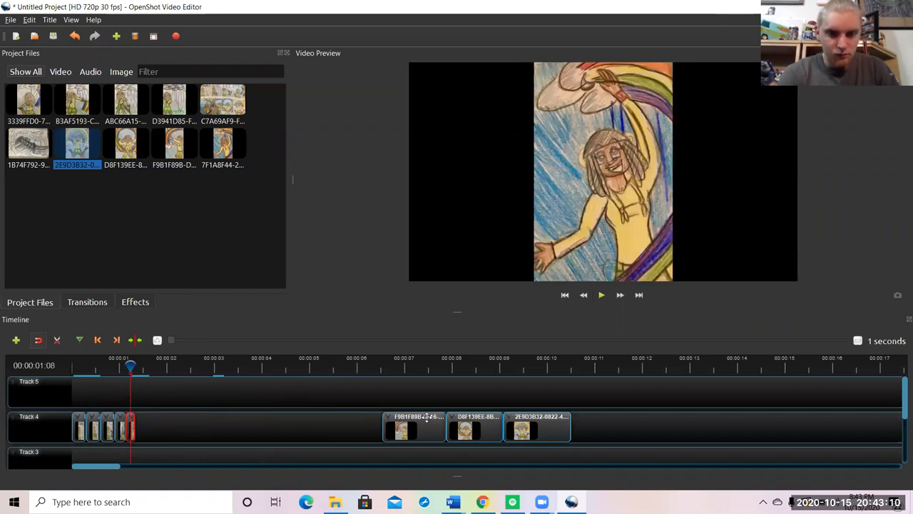
left_click_drag(414, 427, 171, 426)
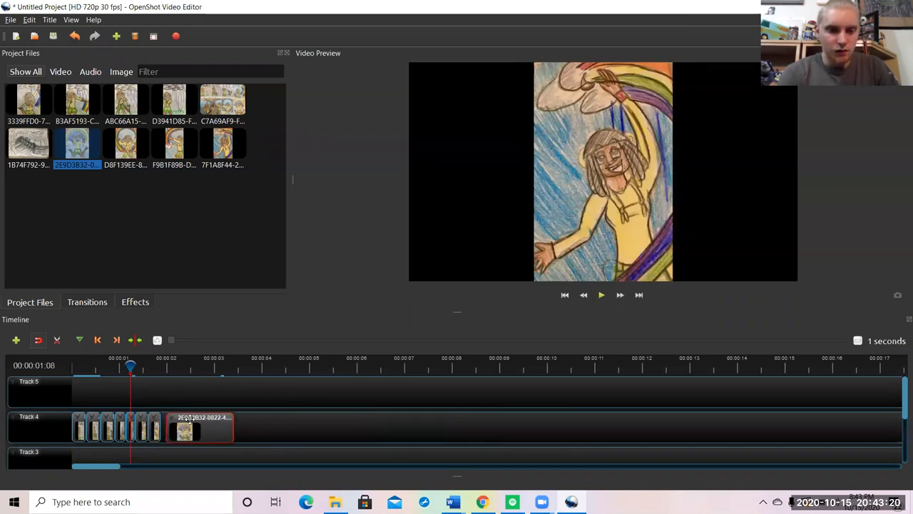
left_click_drag(234, 428, 184, 428)
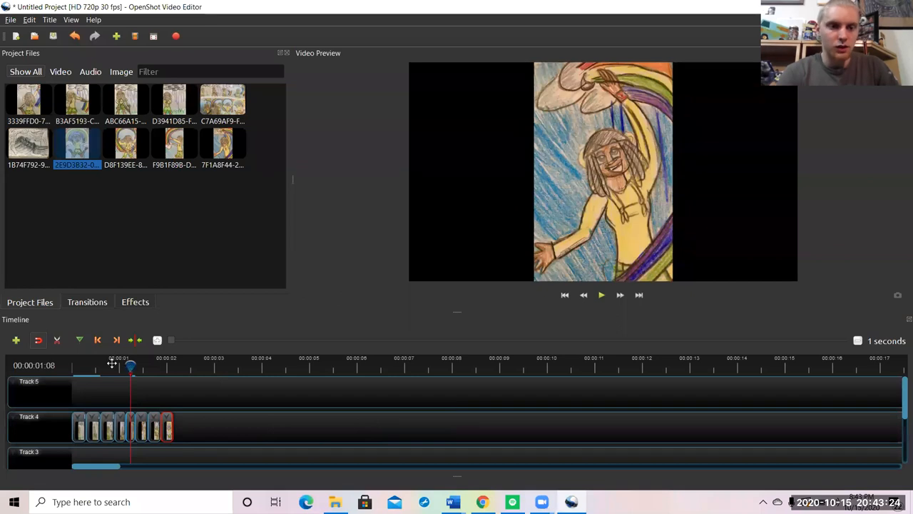
Start and stop playback of the roughly four-second run of short drawing clips.
left_click(601, 295)
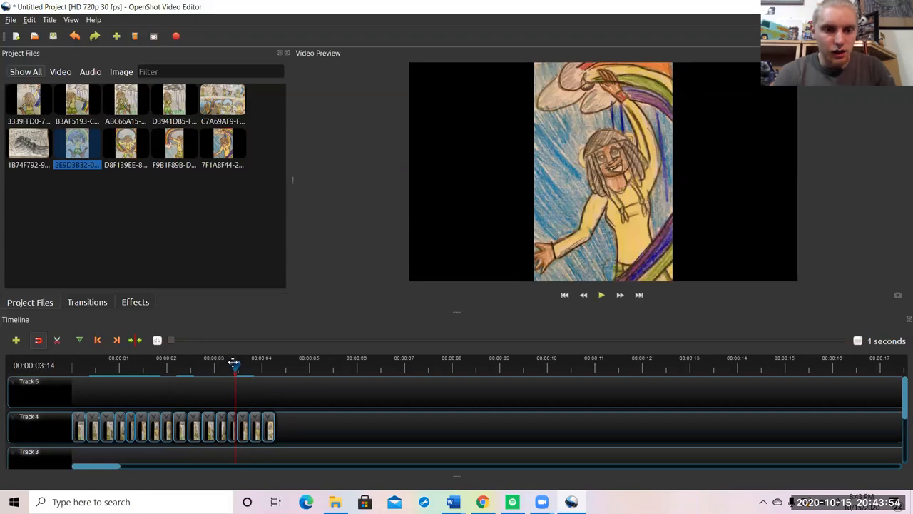
left_click(600, 294)
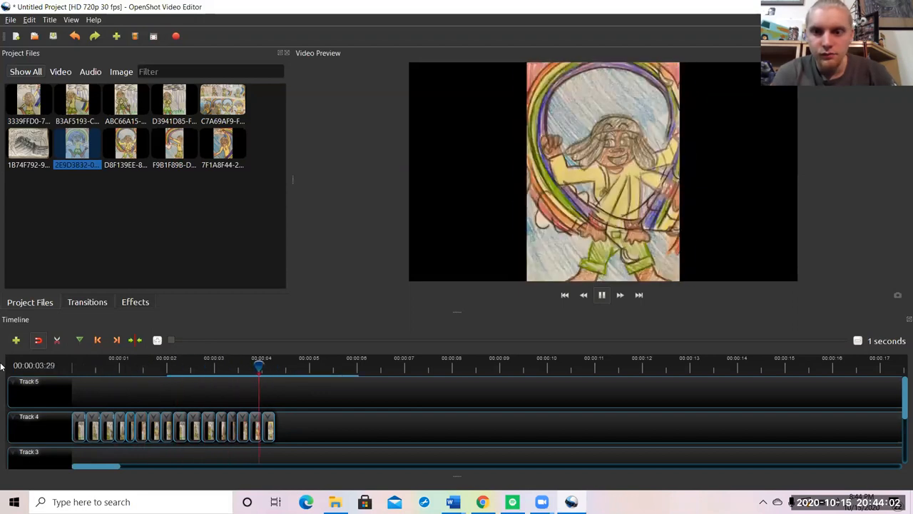
Stop playback and remove the extra clips after the first eight drawings.
left_click(601, 294)
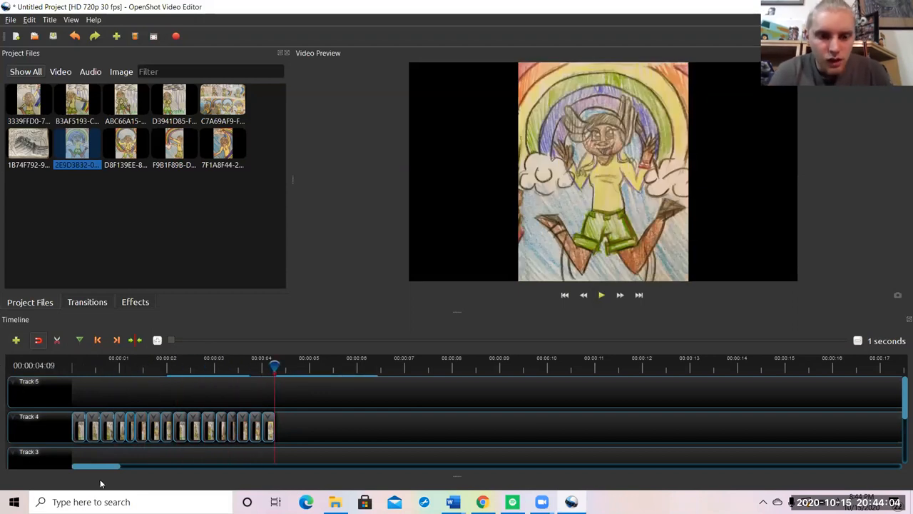
left_click(179, 426)
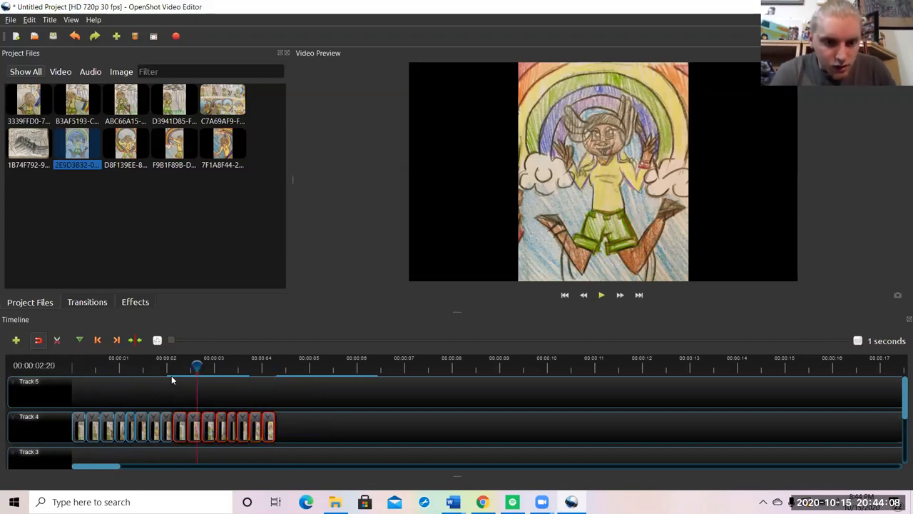
left_click_drag(198, 367, 173, 367)
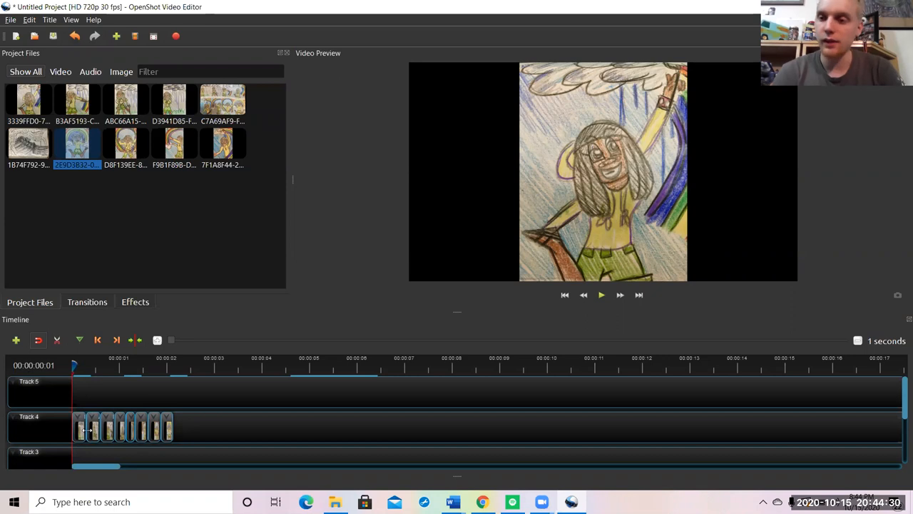
mouse_move(113, 376)
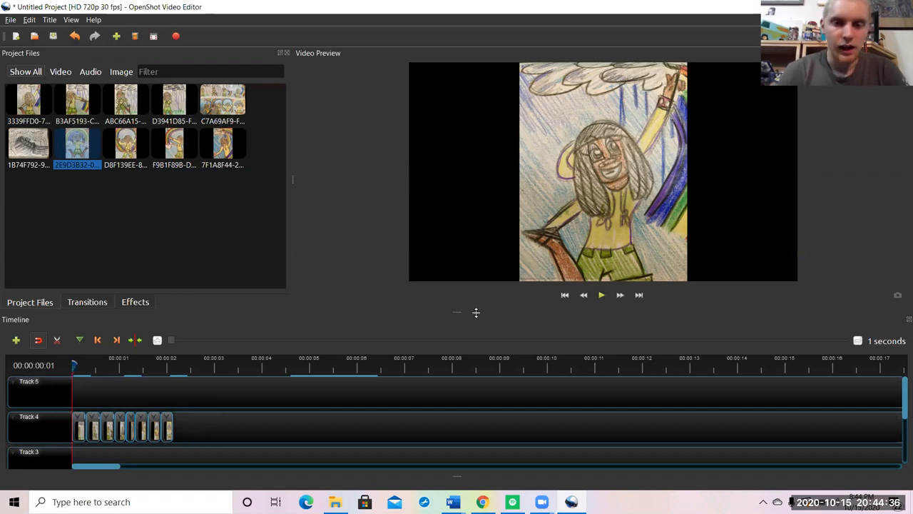
Replay the two-second eight-frame animation several times, then stop the preview.
left_click(601, 294)
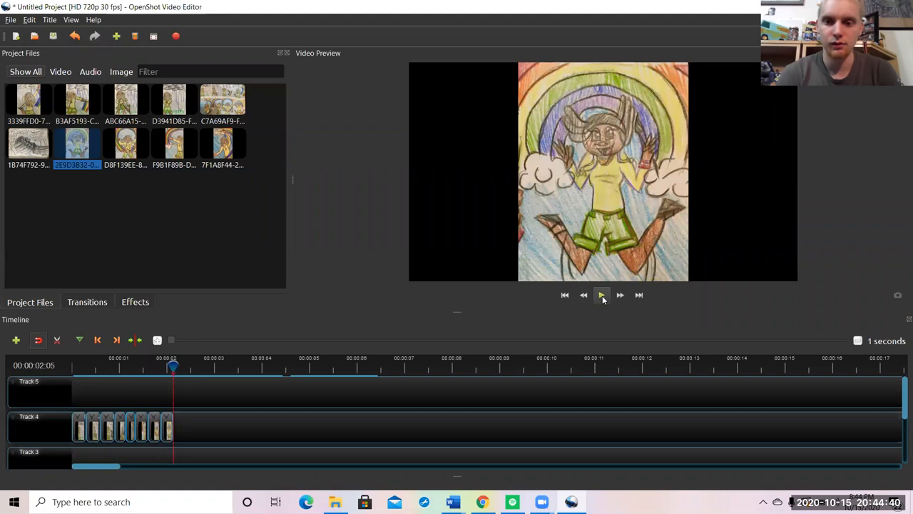
left_click(601, 295)
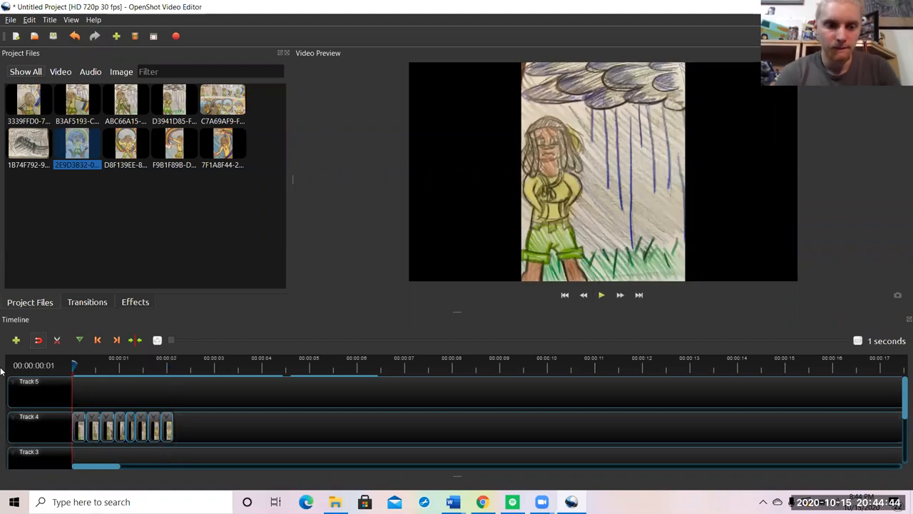
left_click(601, 294)
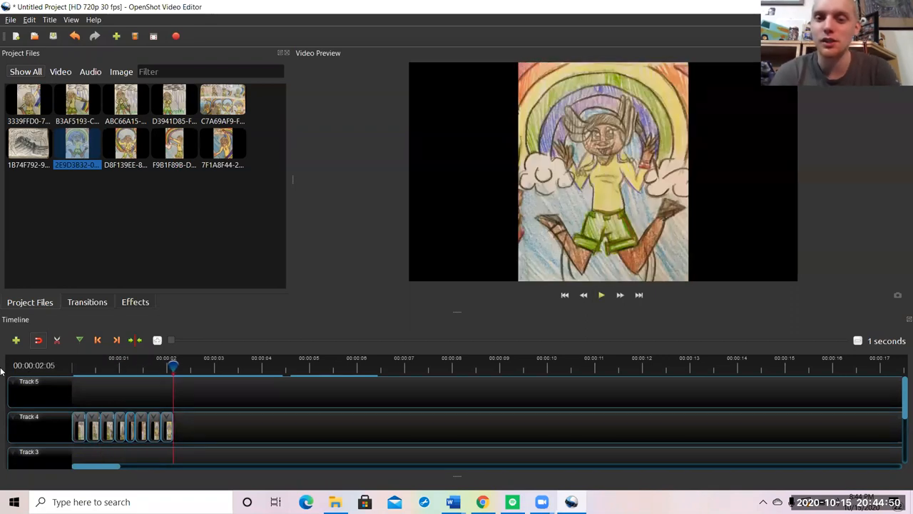
left_click(10, 20)
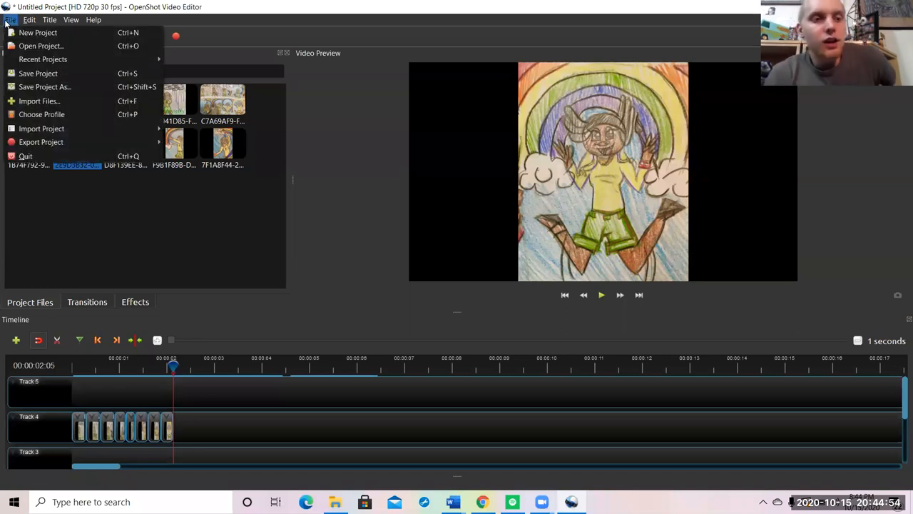
mouse_move(41, 142)
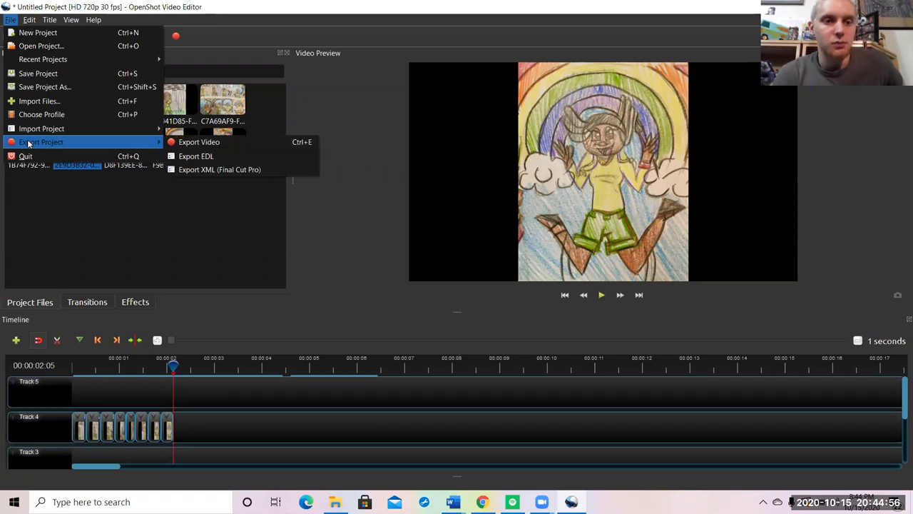
mouse_move(199, 142)
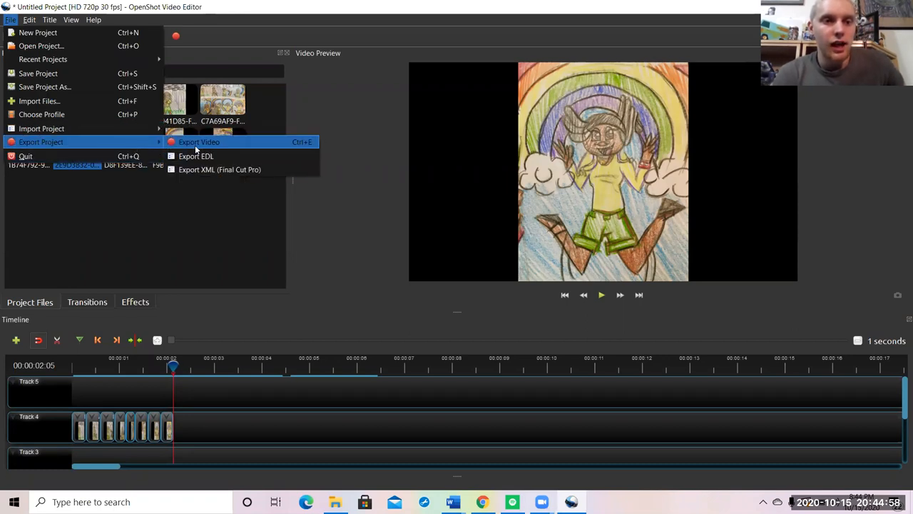
Export the video as MrRosenbergerAnimation MP4 into School Files (Middle School).
left_click(199, 142)
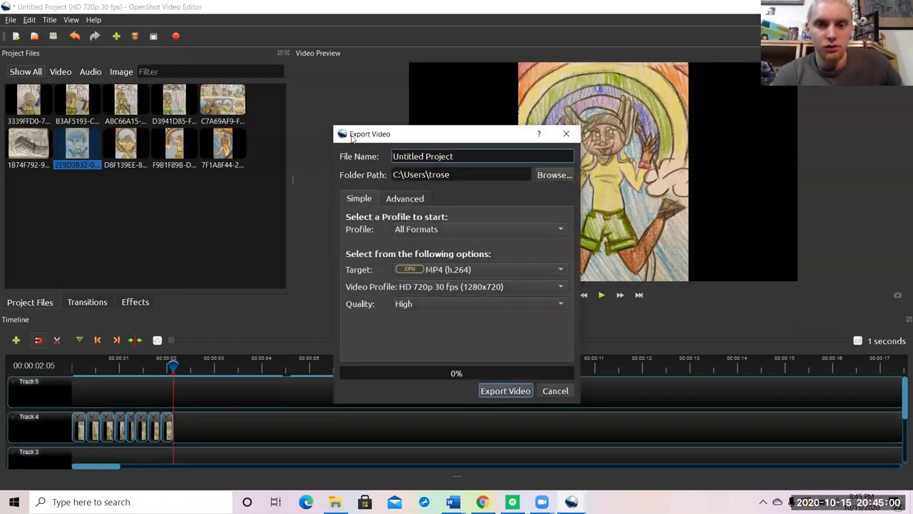
left_click(482, 156)
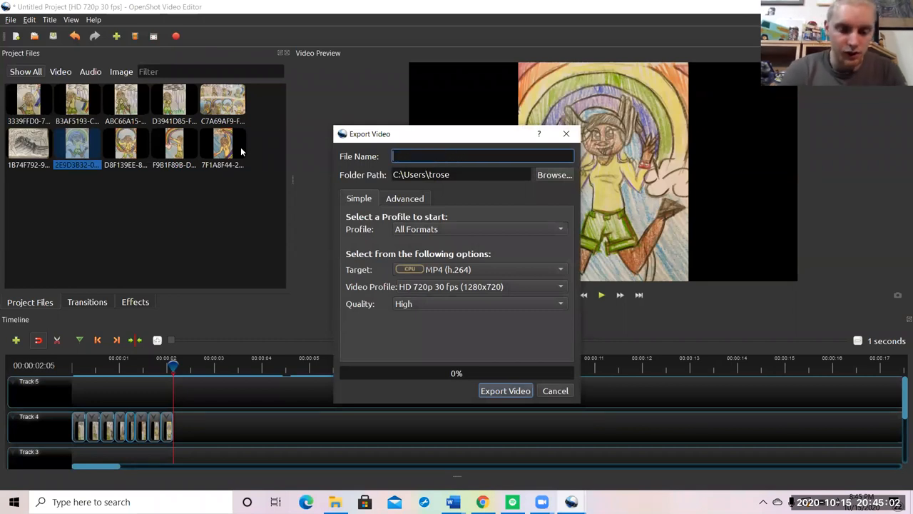
type("MrRosenberger")
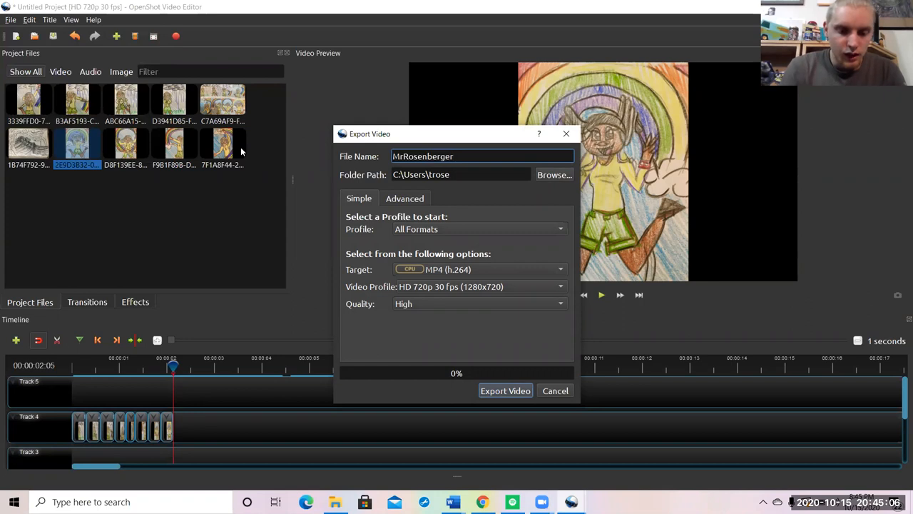
type("Animation")
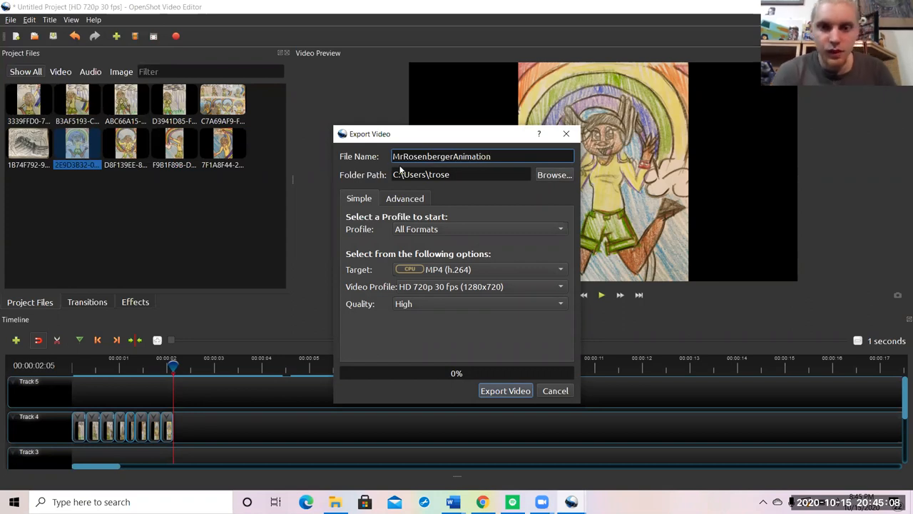
left_click(554, 174)
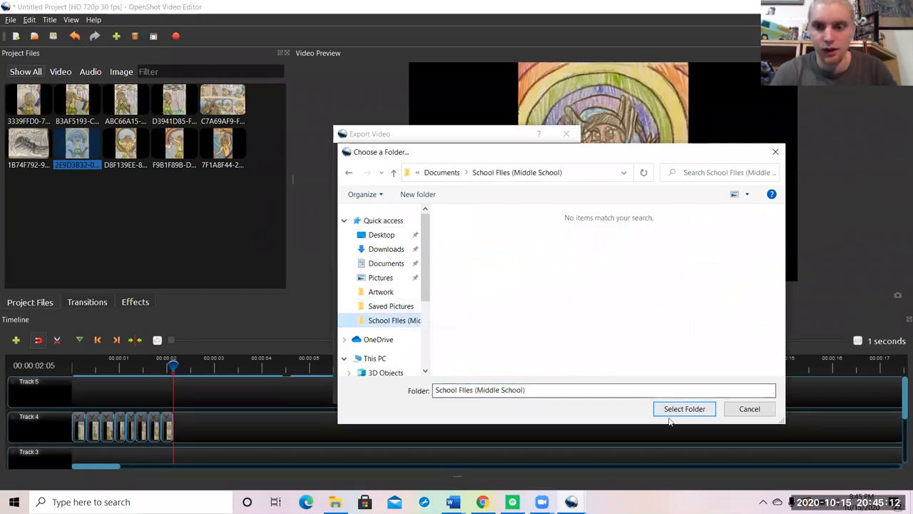
left_click(684, 408)
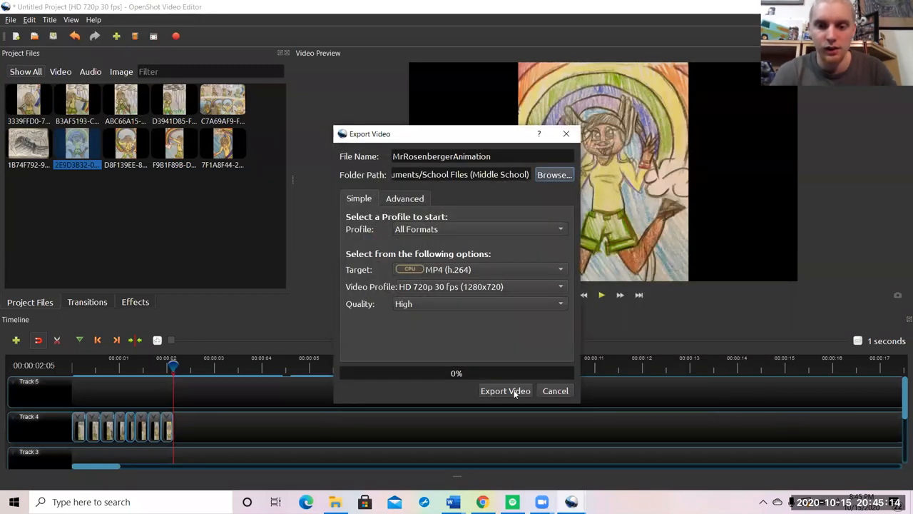
left_click(505, 390)
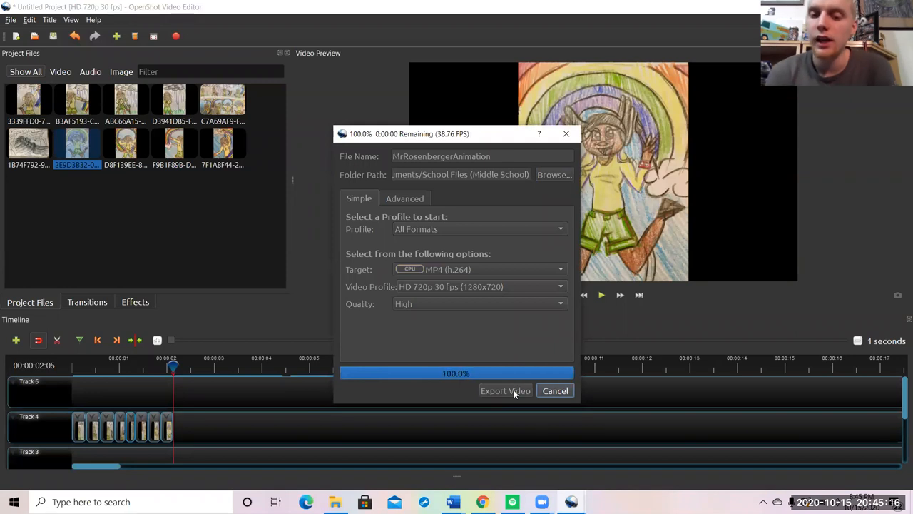
left_click(555, 390)
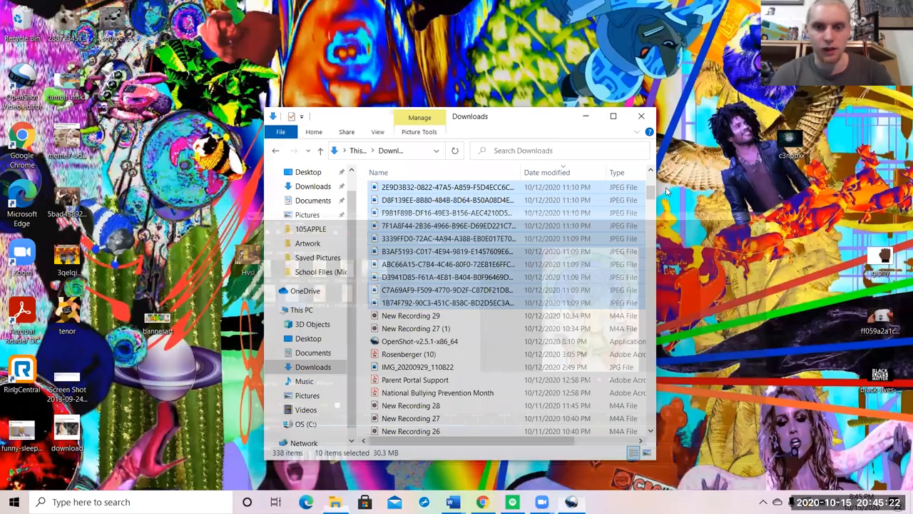
Open the MrRosenbergerAnimation MP4 from the School Files (Middle School) folder.
left_click(320, 272)
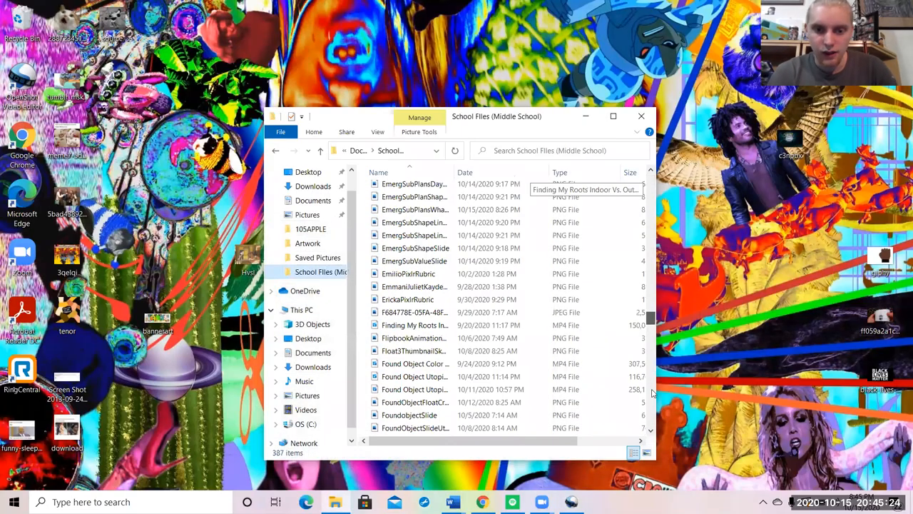
scroll("down", 3)
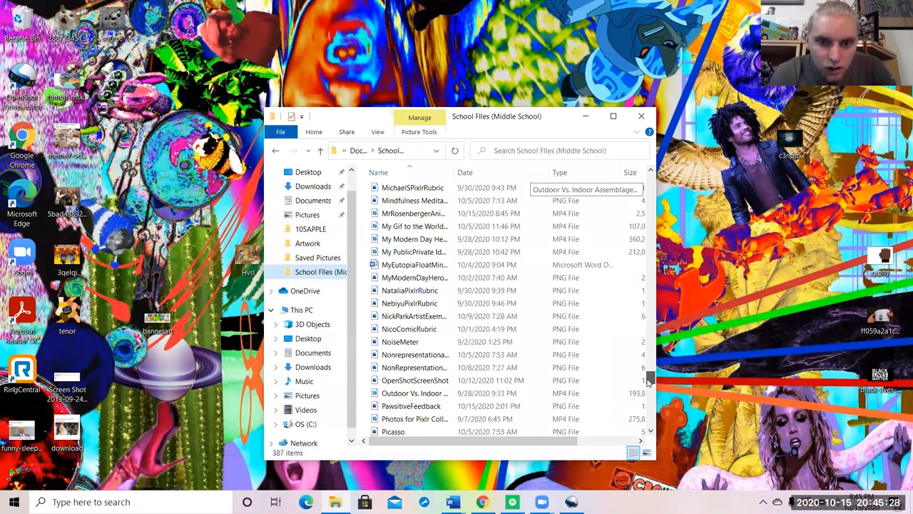
left_click(413, 213)
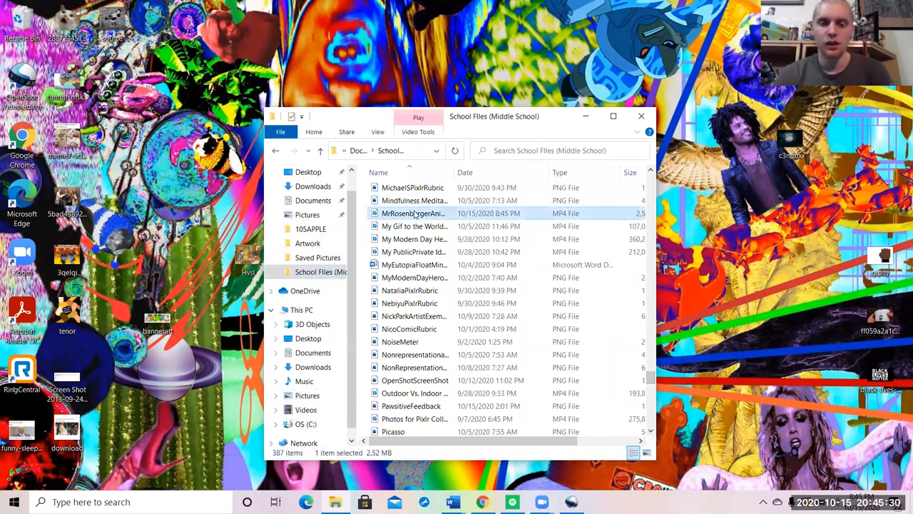
double_click(414, 212)
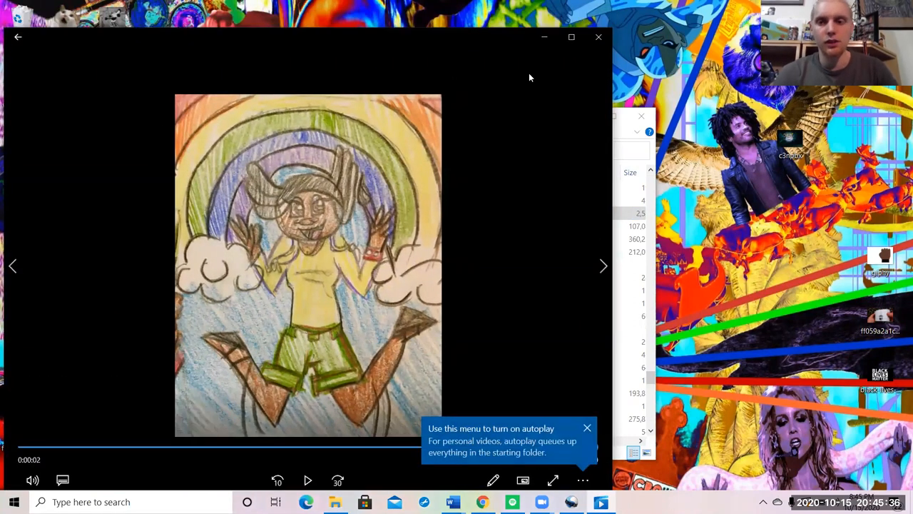
Close the Movies & TV player and start a Windows taskbar search.
left_click(598, 36)
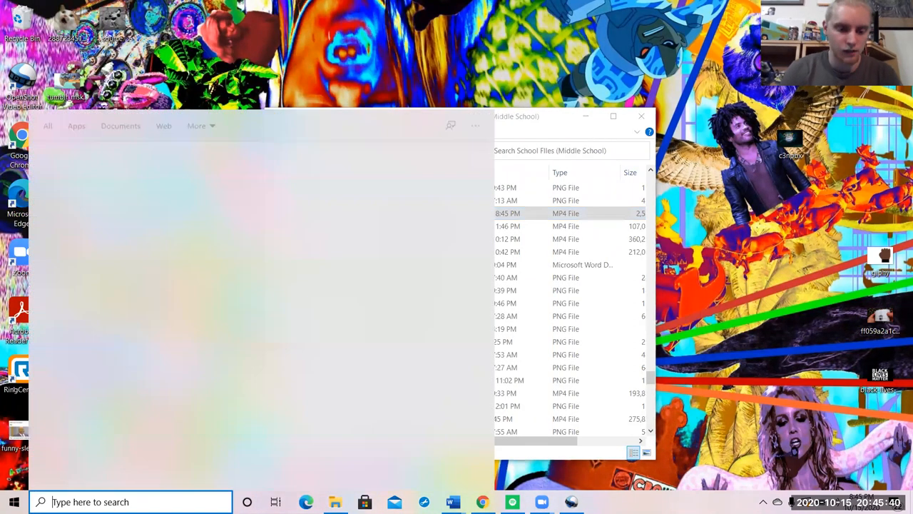
left_click(131, 502)
type("video")
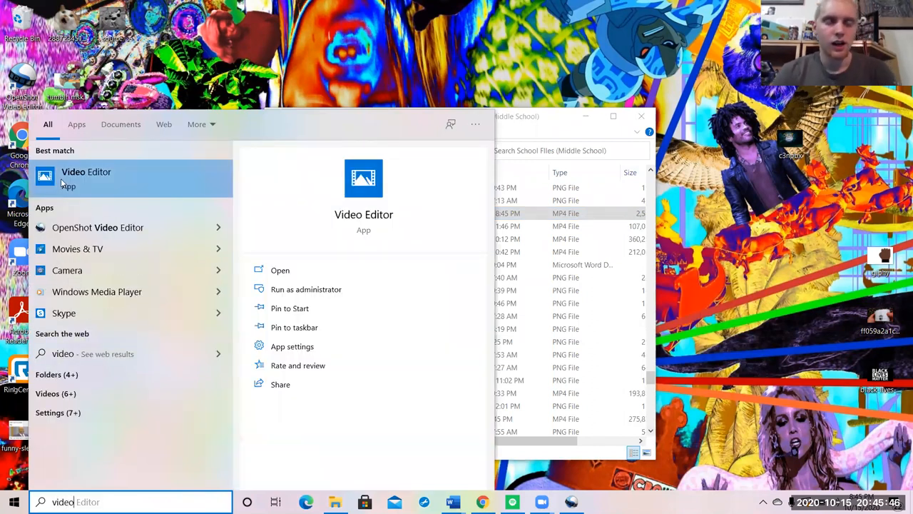
Launch Video Editor and create a new video project named 'Mr. Rosenberger Animation'.
left_click(86, 177)
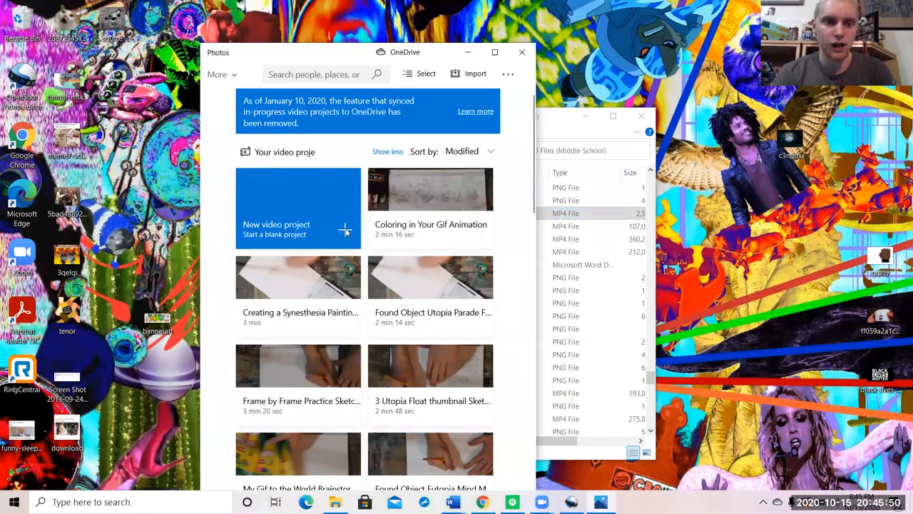
left_click(297, 208)
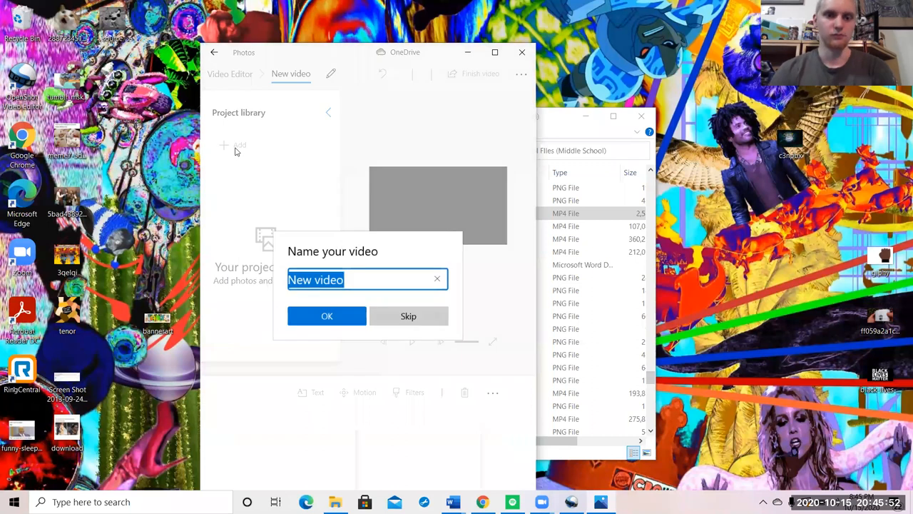
type("Mr.")
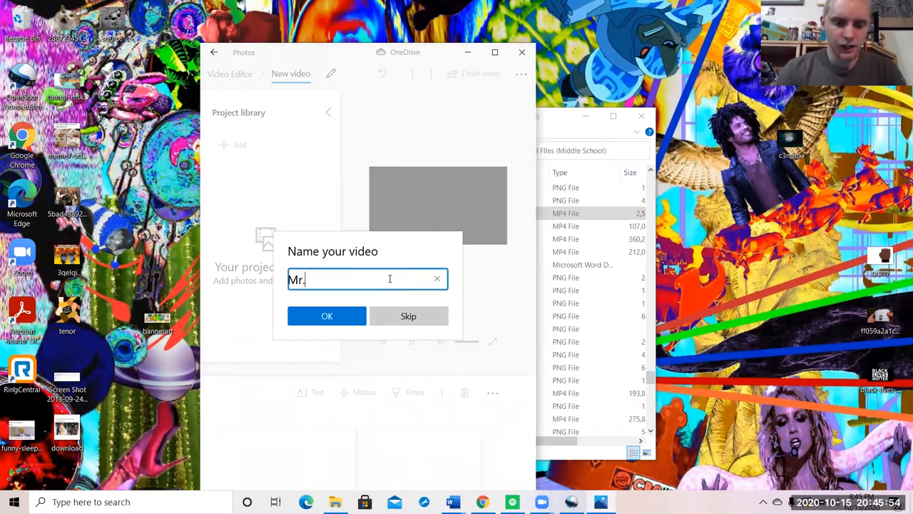
type("Rosenberger Animation")
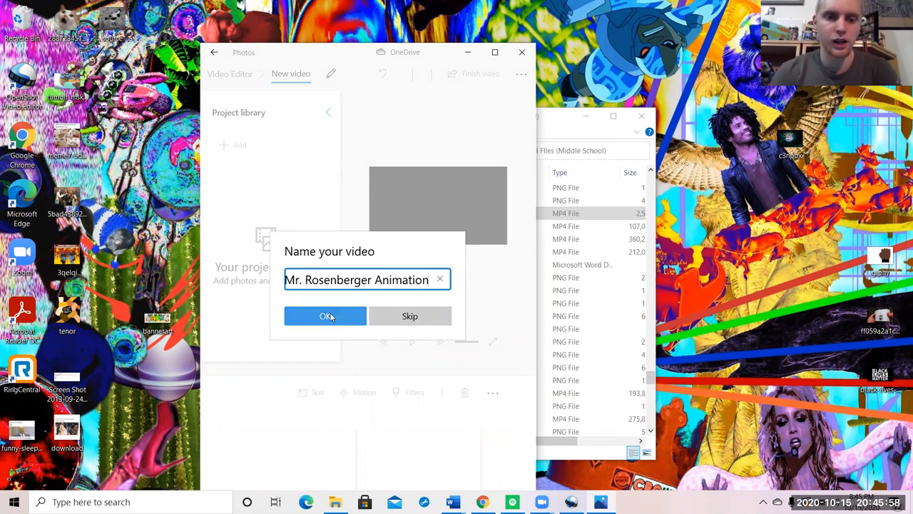
left_click(324, 316)
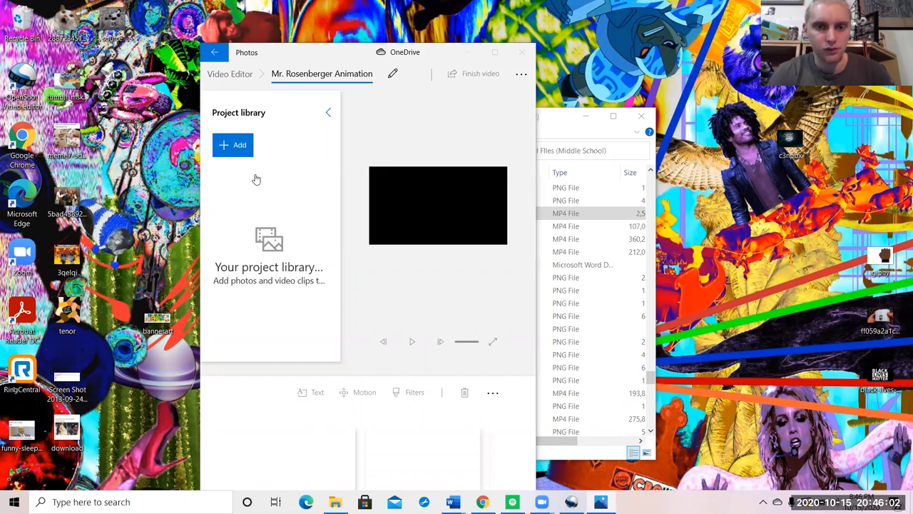
Import the ten JPEG storyboard drawings from Downloads into the project library.
left_click(233, 145)
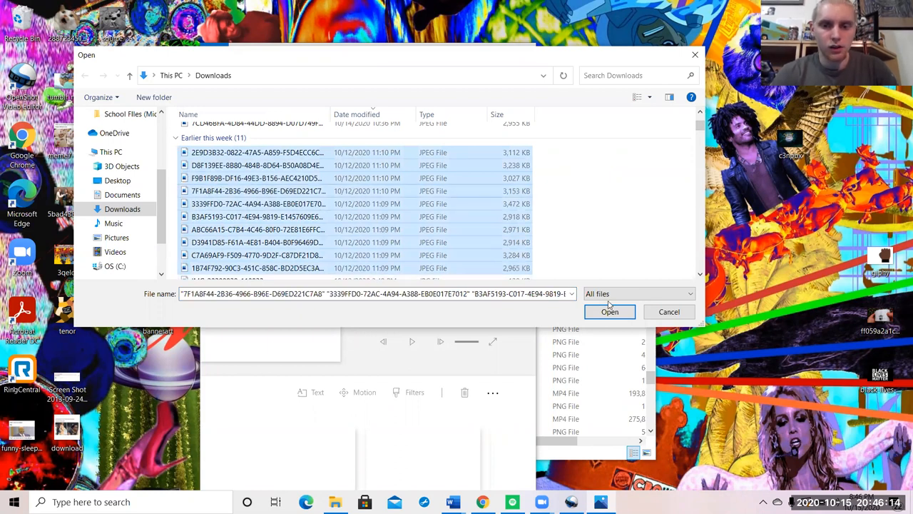
left_click(609, 312)
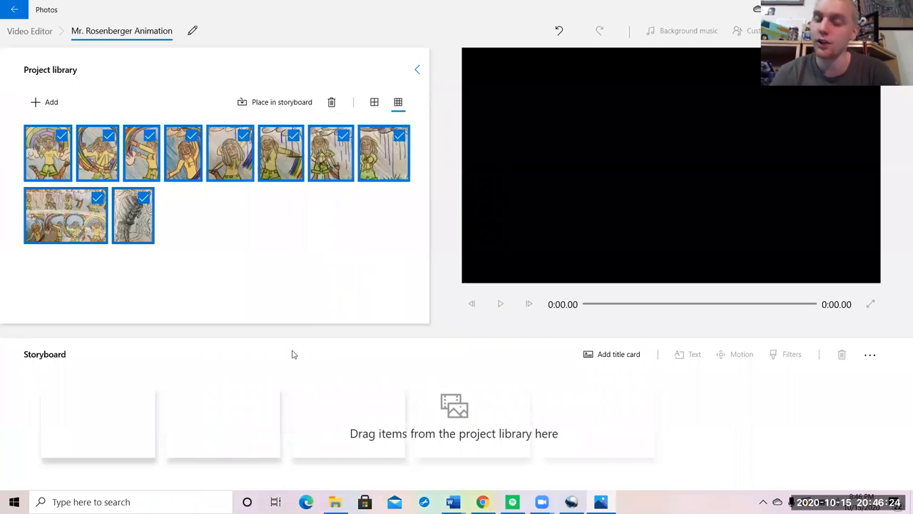
mouse_move(138, 272)
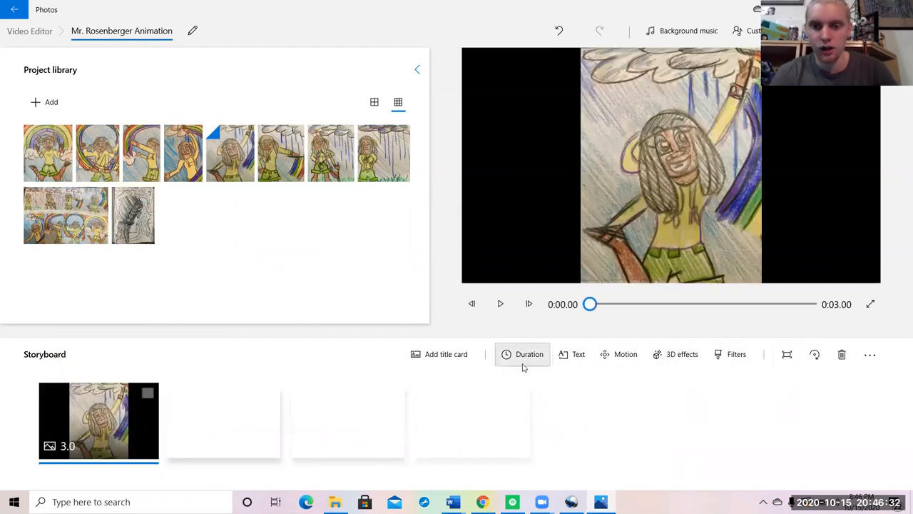
Set the selected storyboard drawing's duration to 0.3 seconds.
left_click(529, 354)
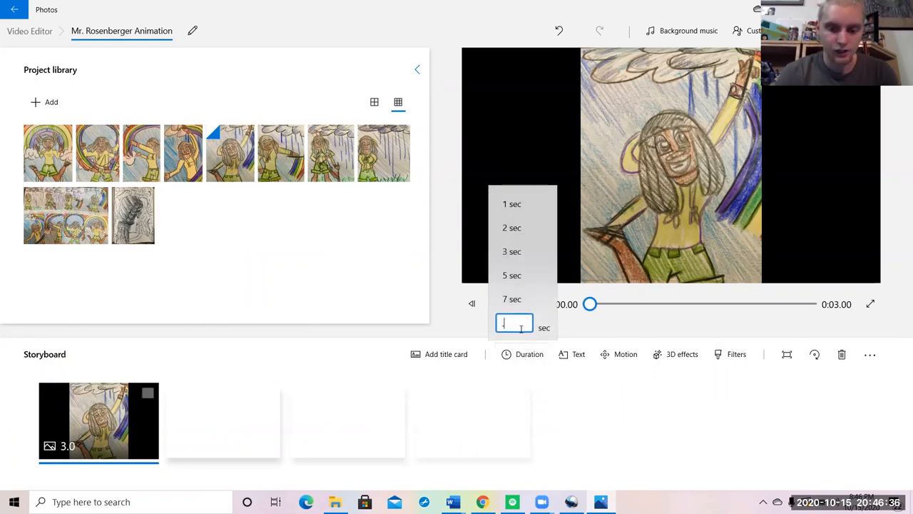
type(".3")
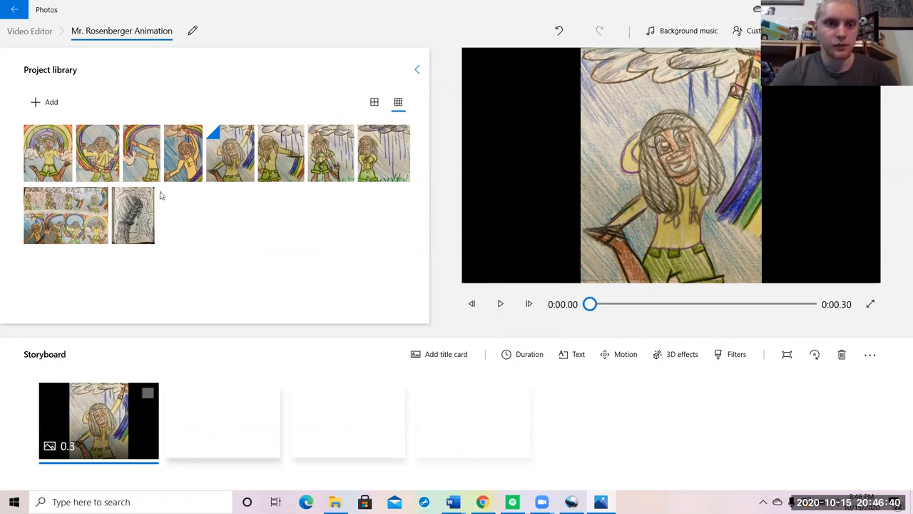
mouse_move(415, 200)
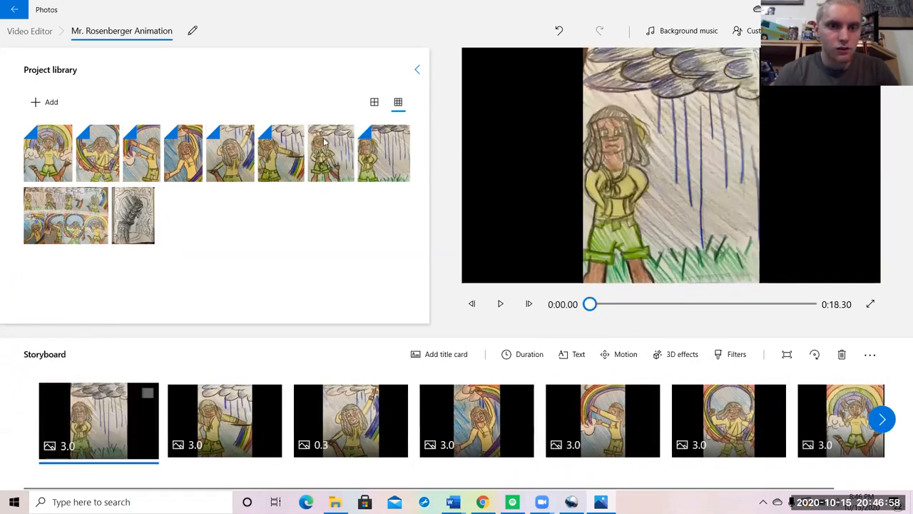
Set the first rain drawing's duration to 0.3 seconds.
left_click(224, 420)
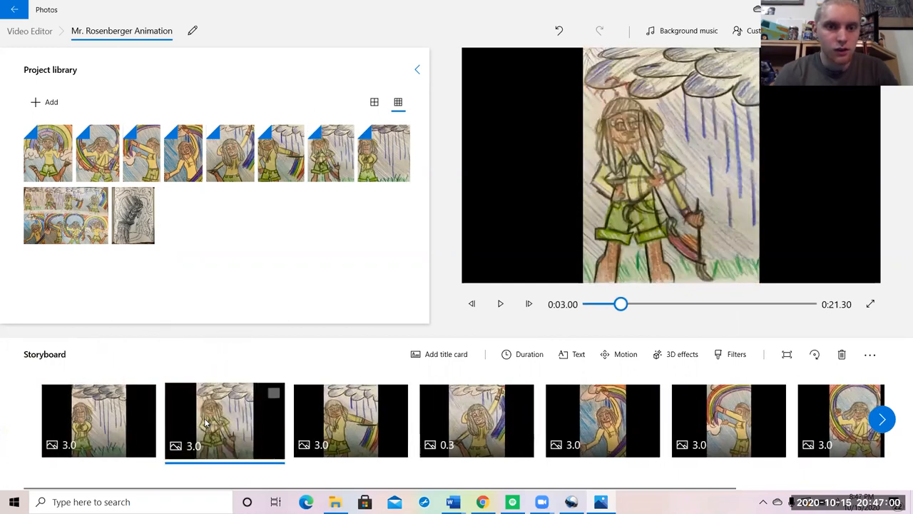
mouse_move(587, 460)
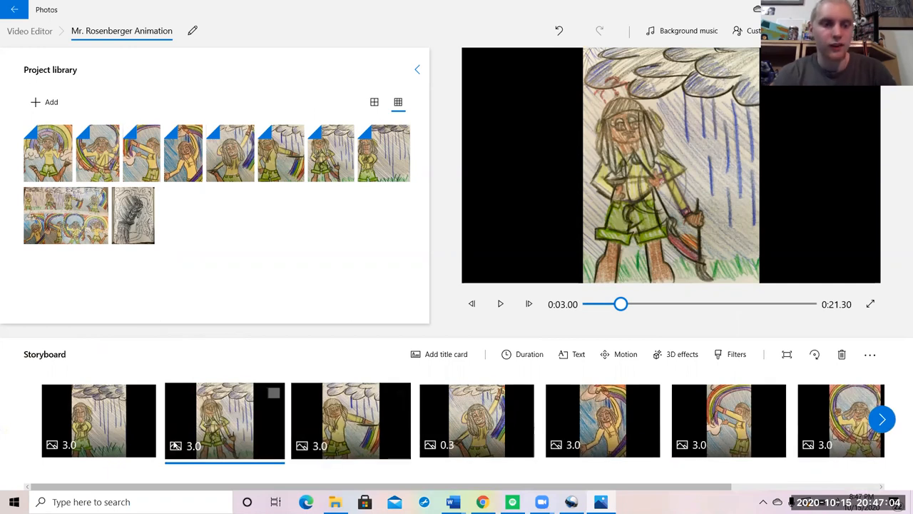
left_click(98, 420)
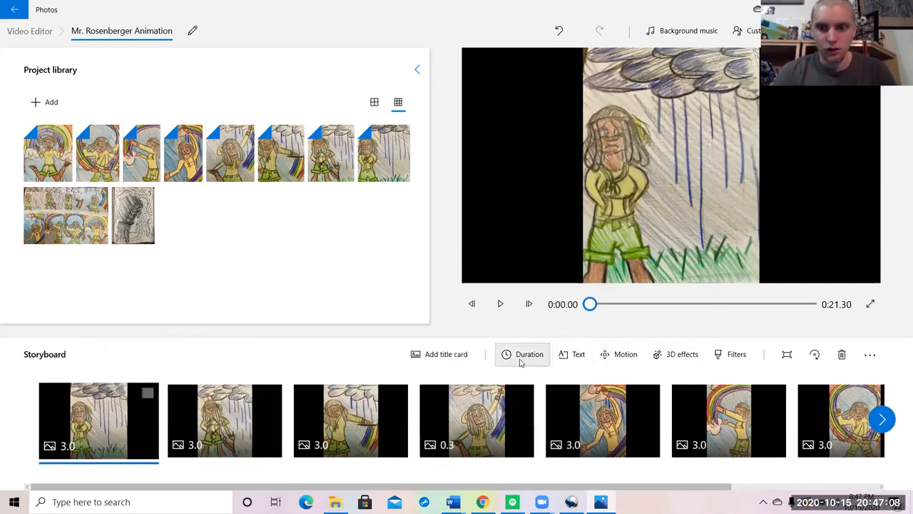
left_click(529, 354)
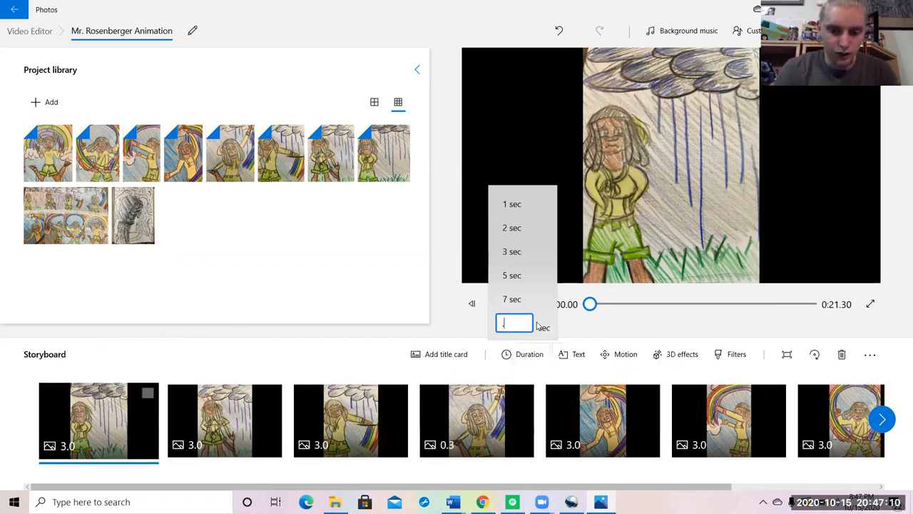
type(".3")
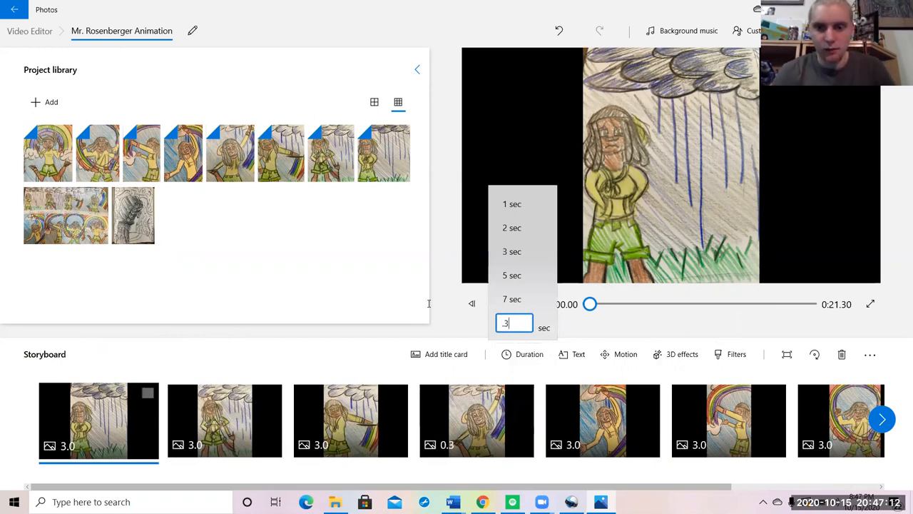
type("3")
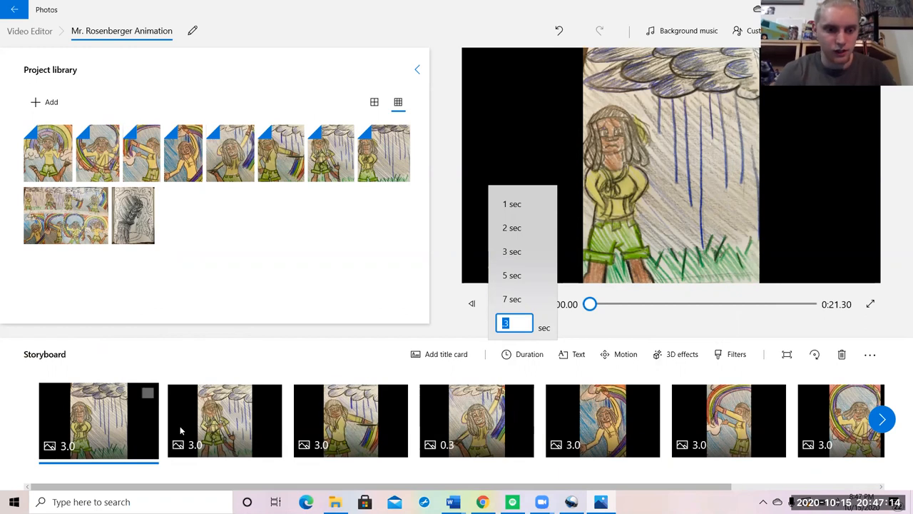
type("0.3")
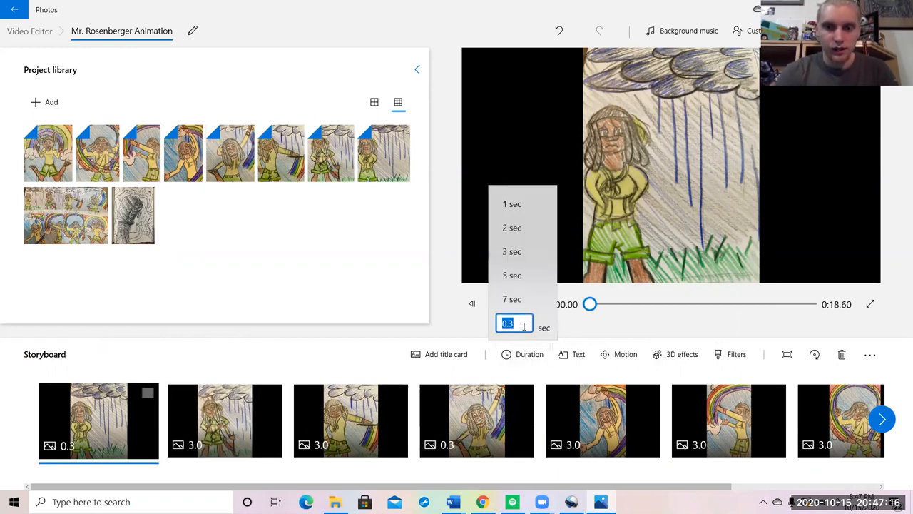
left_click(225, 420)
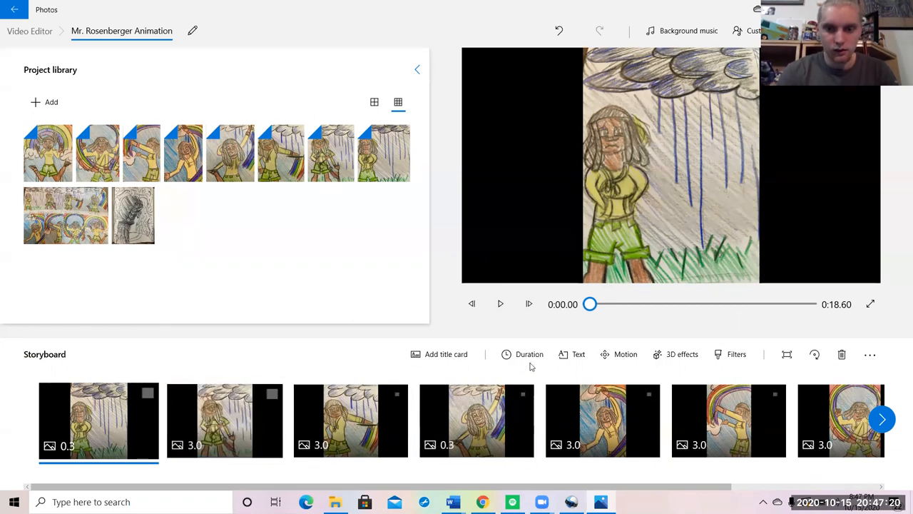
Set the second rain drawing's duration to 0.3 seconds and select all drawings.
left_click(528, 353)
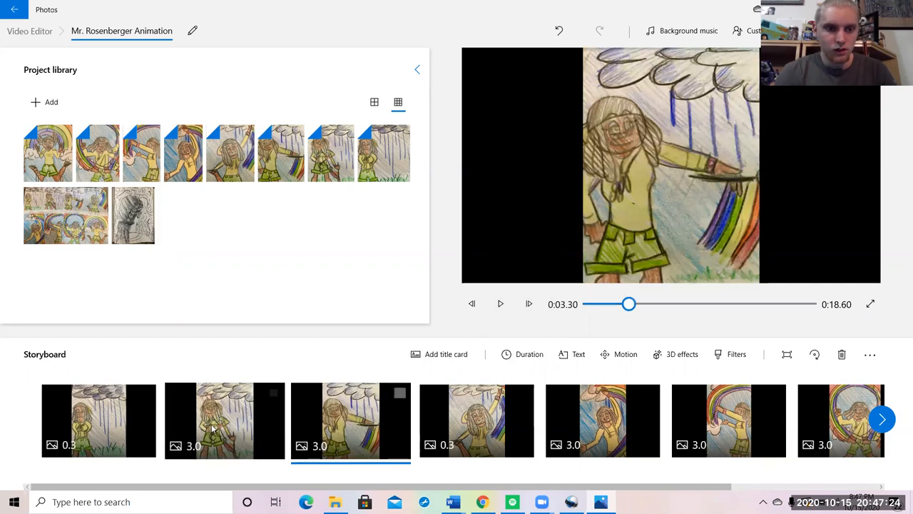
left_click(224, 420)
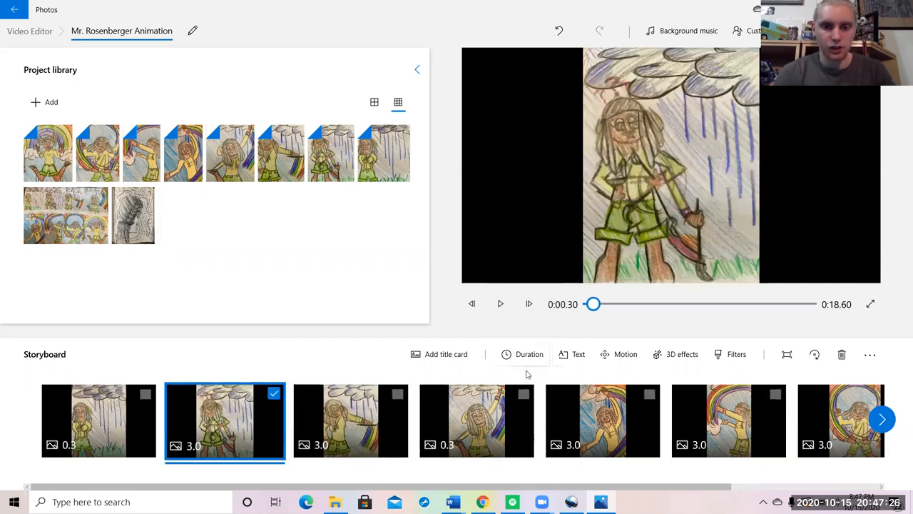
left_click(530, 354)
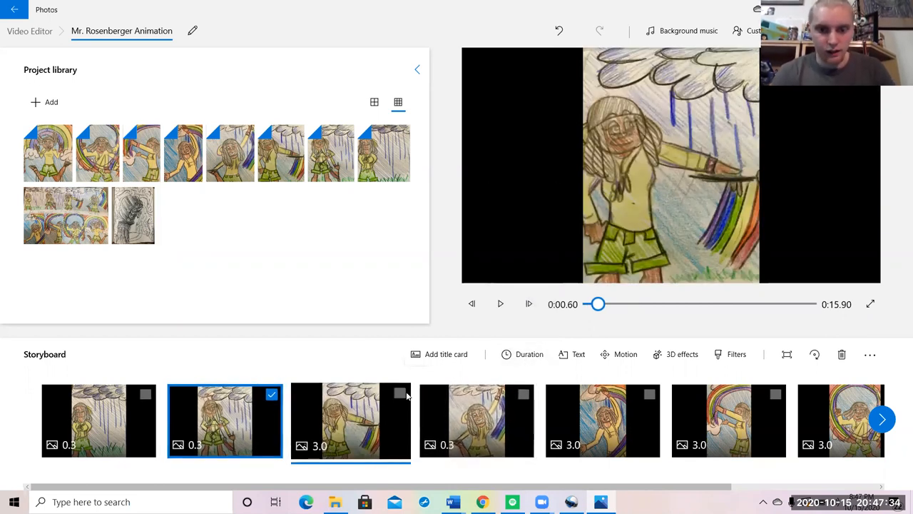
left_click(351, 419)
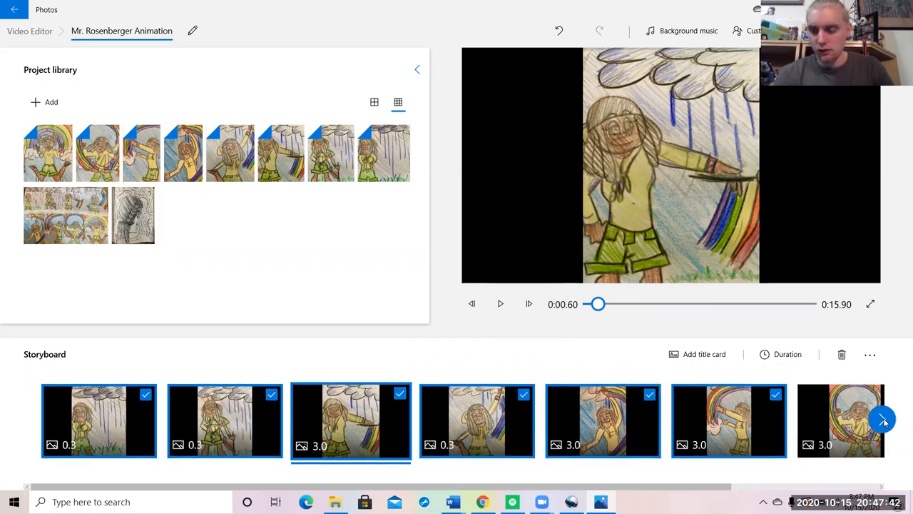
Give all eight drawings a 0.3-second duration for a 2.4-second animation and play it.
left_click(883, 418)
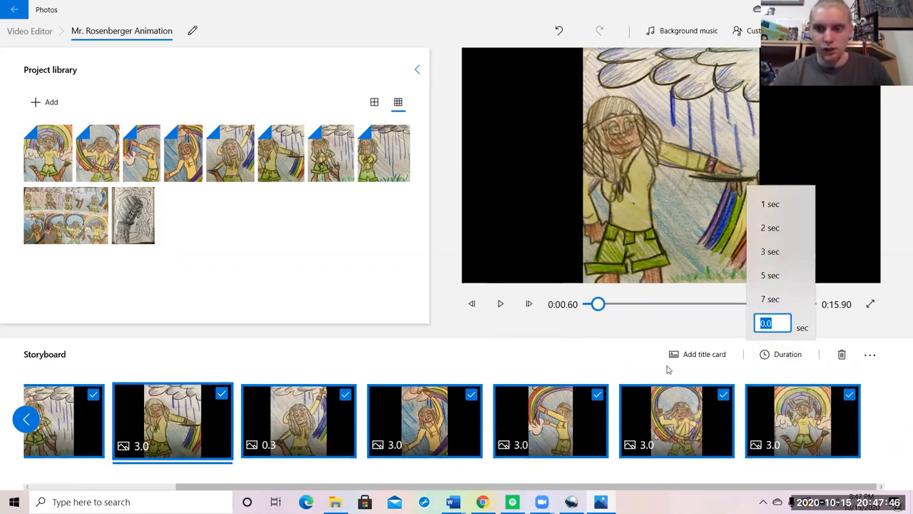
type(".3")
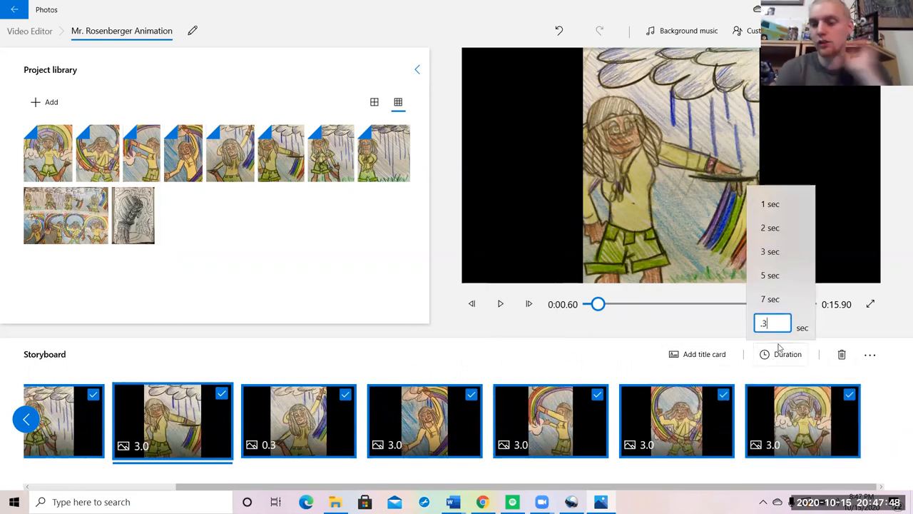
mouse_move(492, 346)
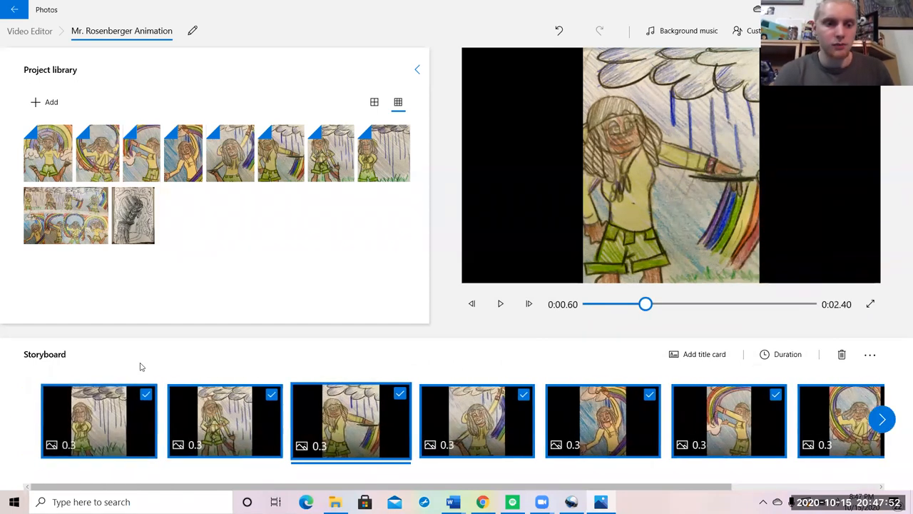
left_click(500, 303)
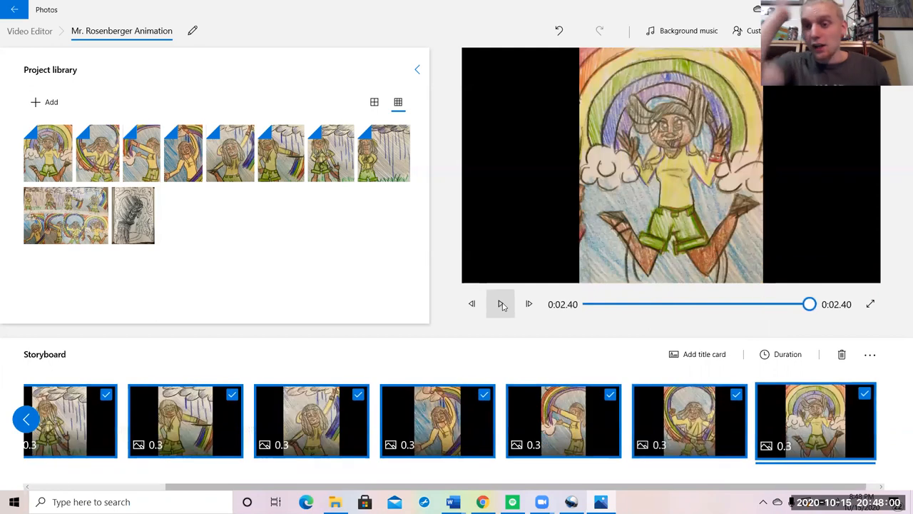
left_click(500, 303)
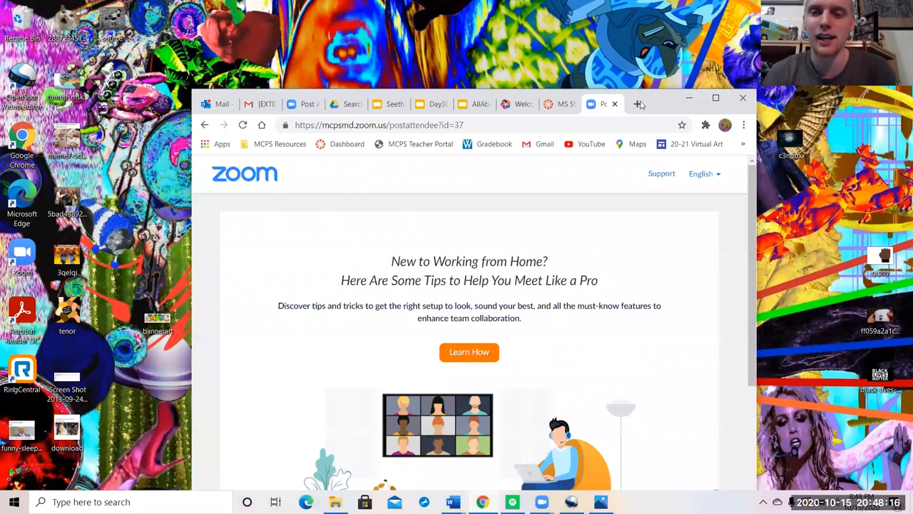
In a new tab, open the Untitled presentation from Google Drive's Recent files.
left_click(638, 104)
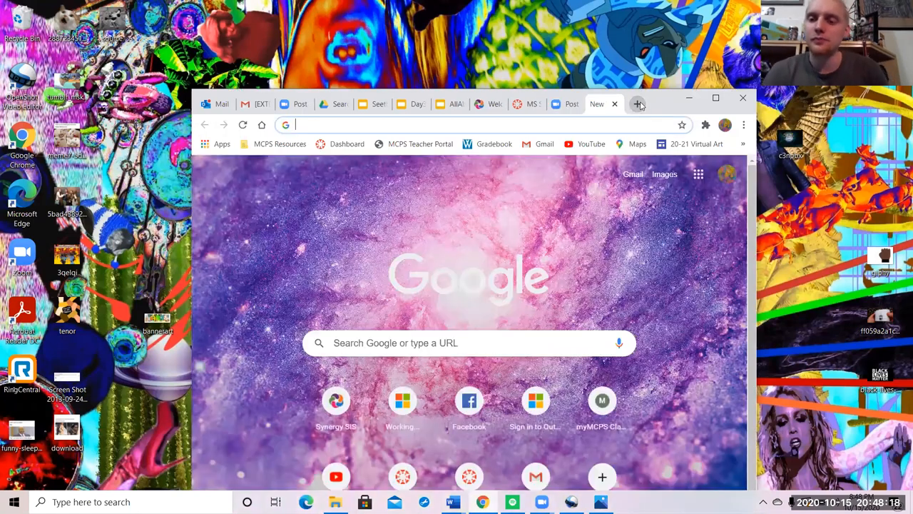
left_click(698, 174)
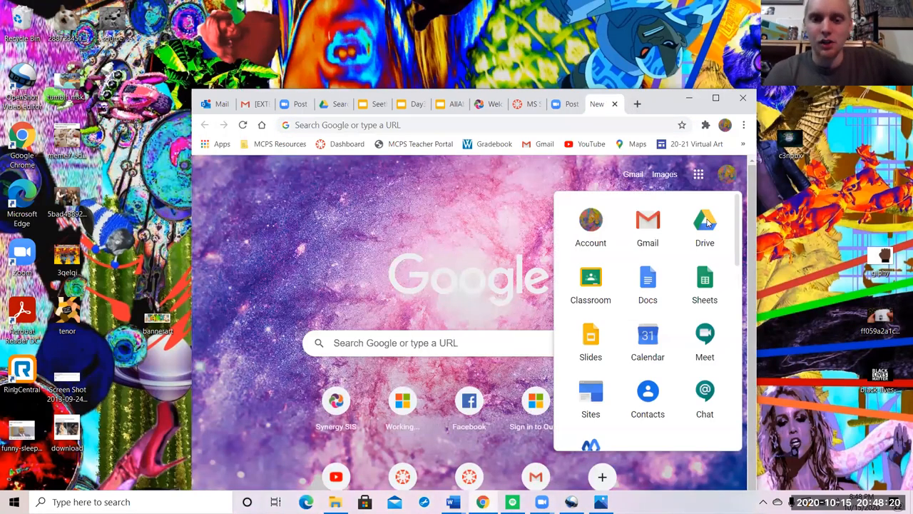
left_click(705, 225)
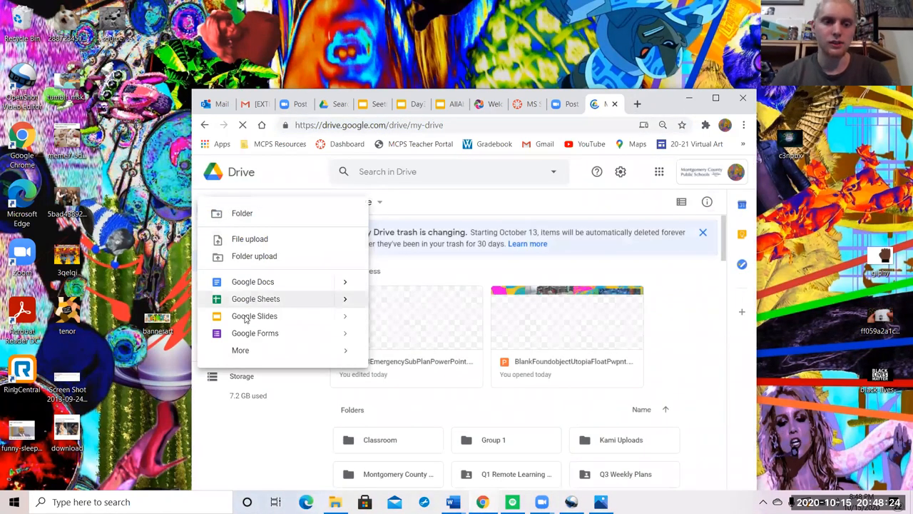
left_click(254, 315)
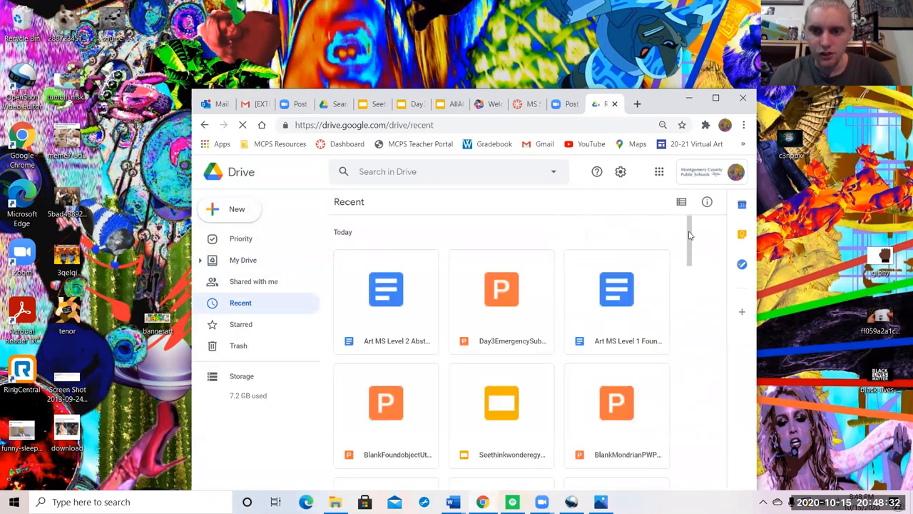
scroll("down", 3)
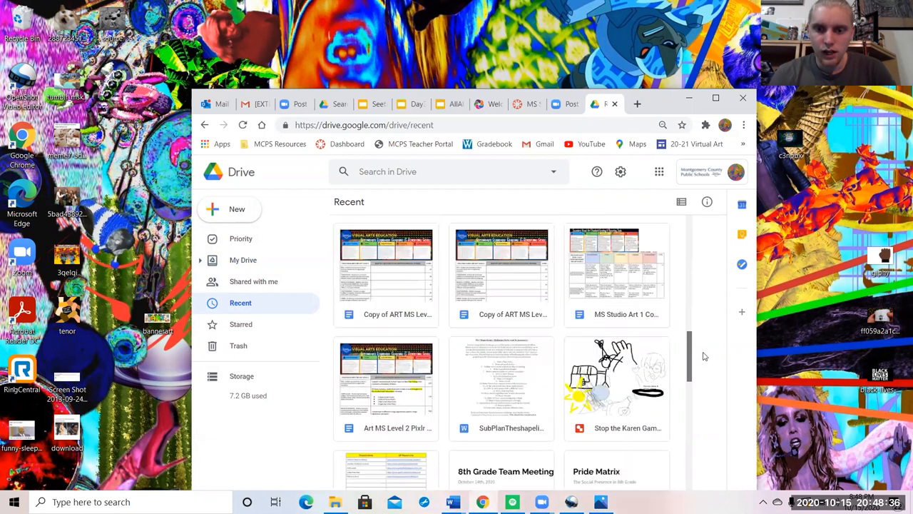
scroll("down", 3)
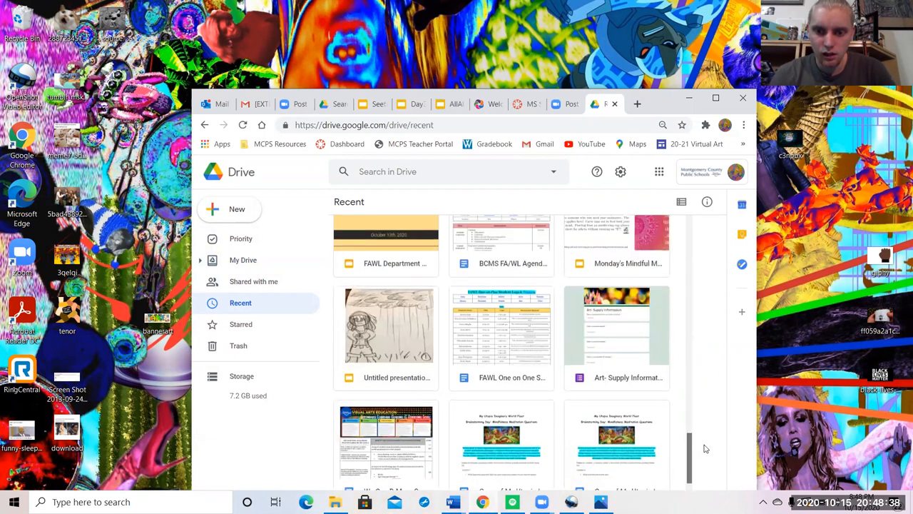
double_click(389, 325)
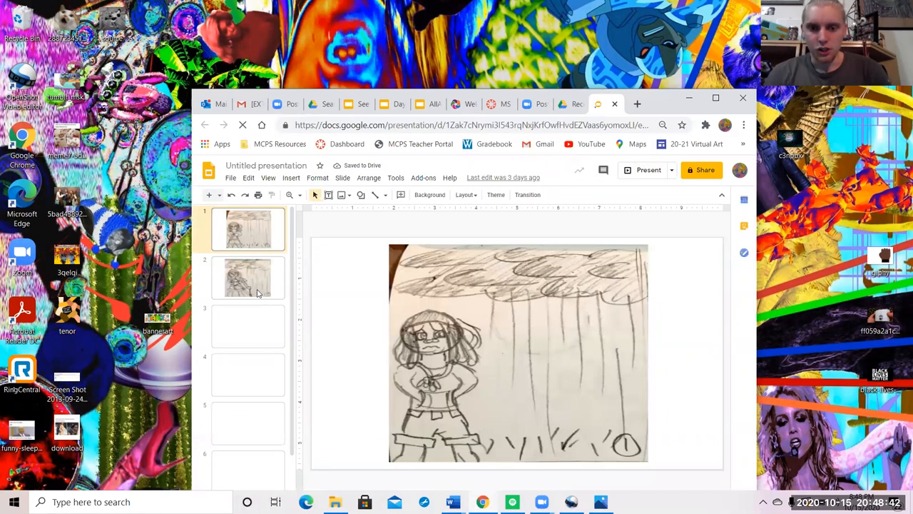
Present the slides with auto-advance through slide 8, then exit the slideshow.
left_click(648, 169)
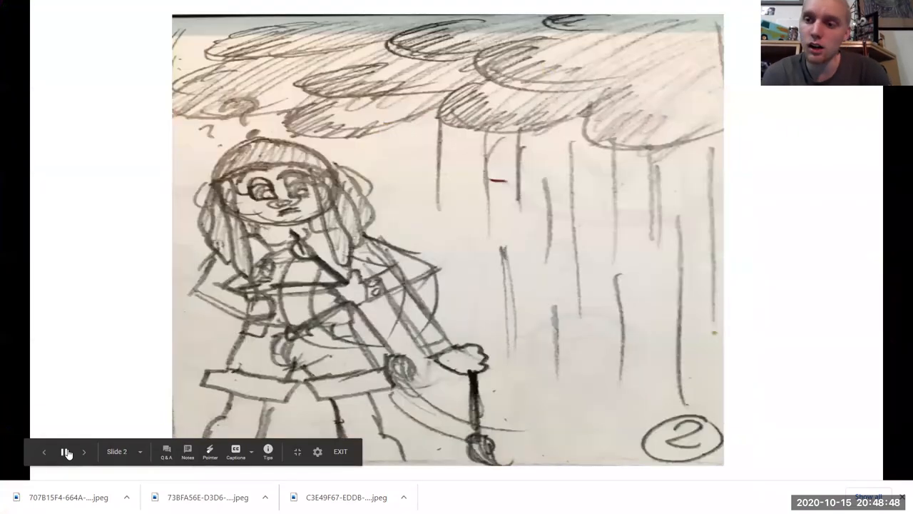
left_click(85, 451)
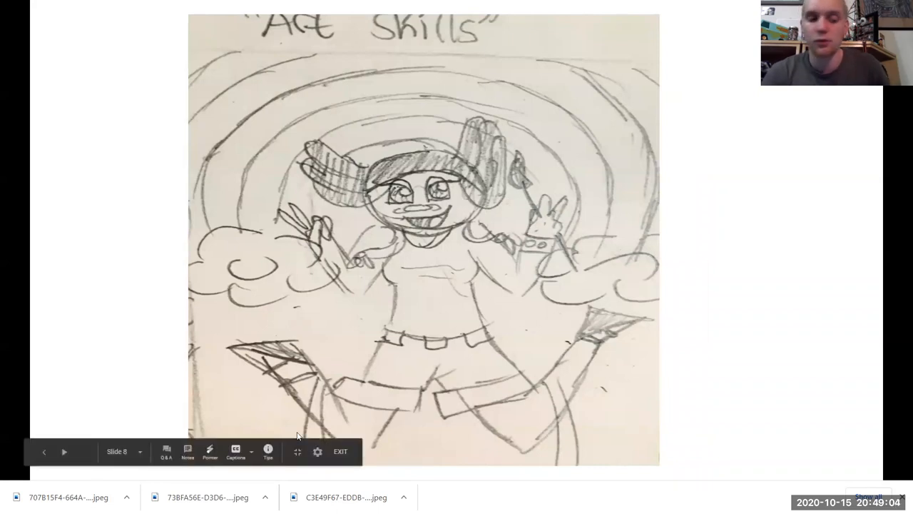
left_click(340, 451)
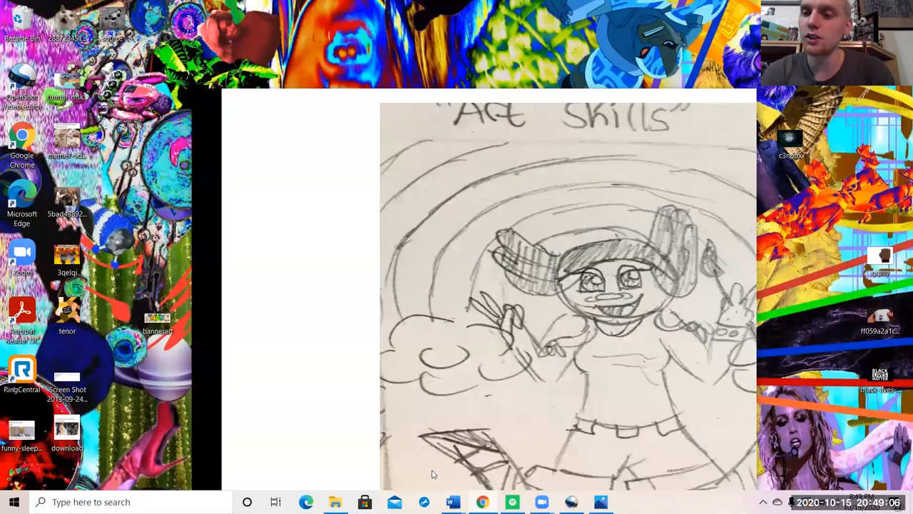